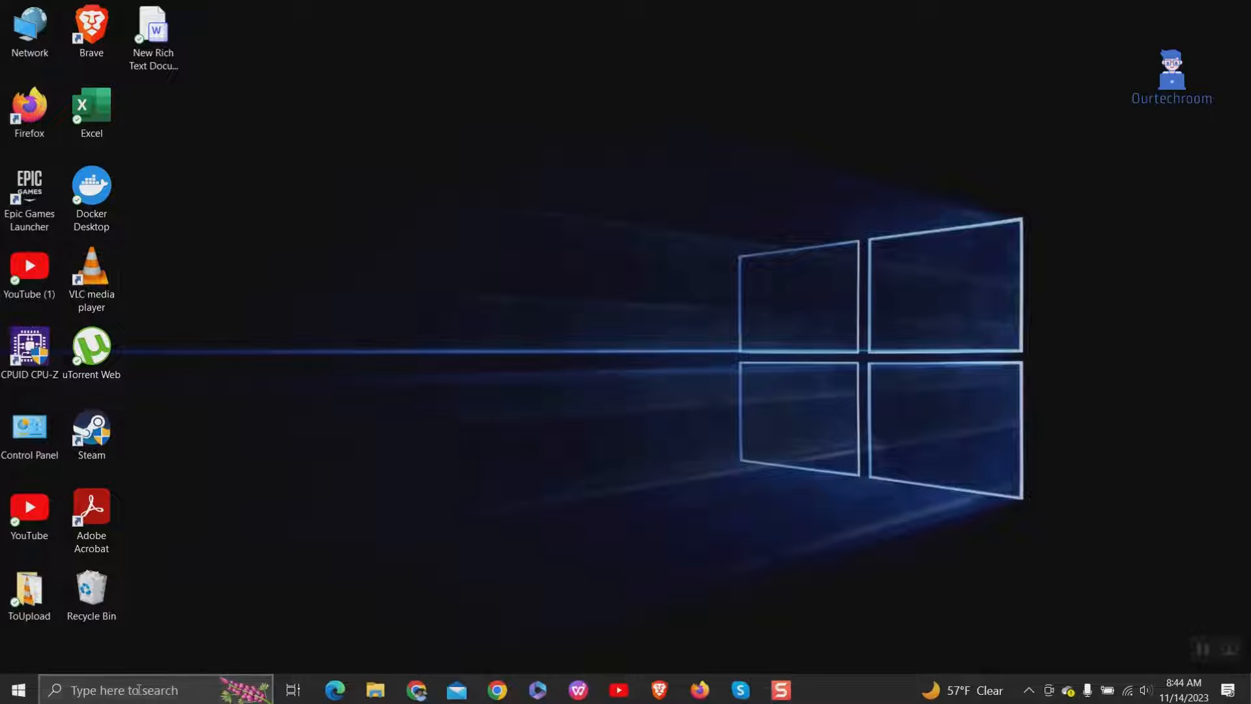
# Search for cmd and launch Command Prompt as administrator
pyautogui.write('cmd')
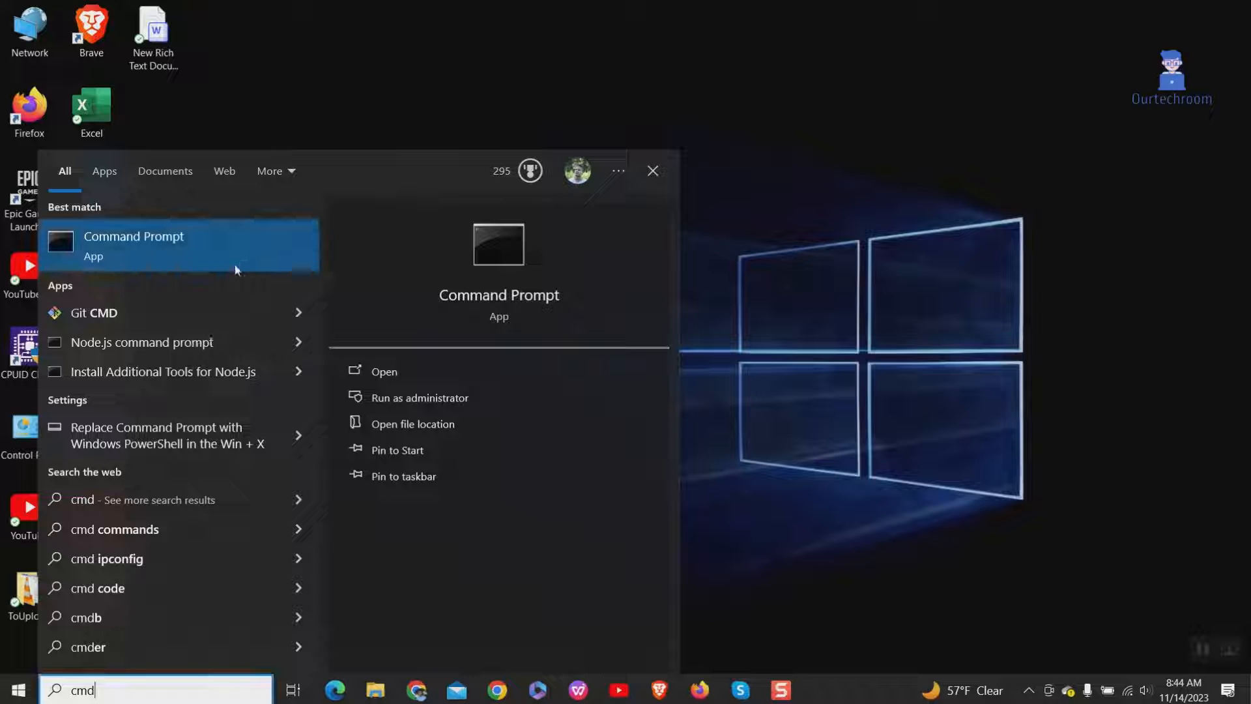
pyautogui.click(419, 397)
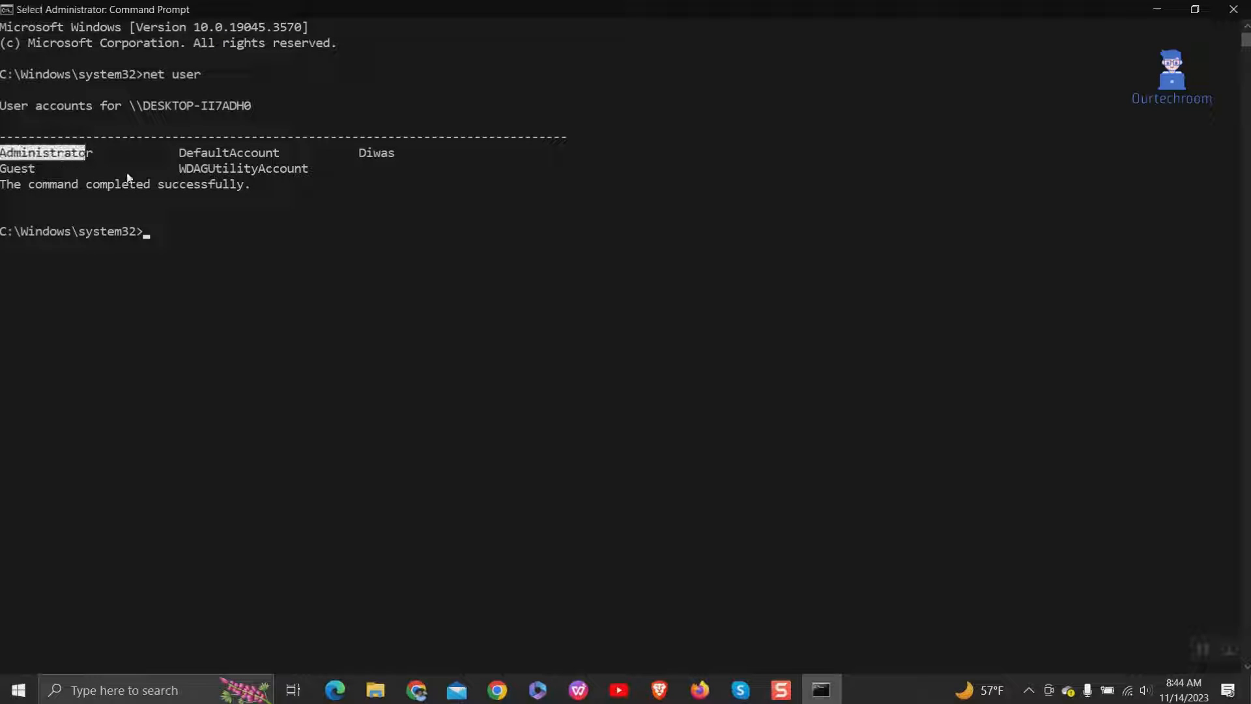
# Run net user, then net user Administrator /active:no to disable the built-in Administrator
pyautogui.write('net user')
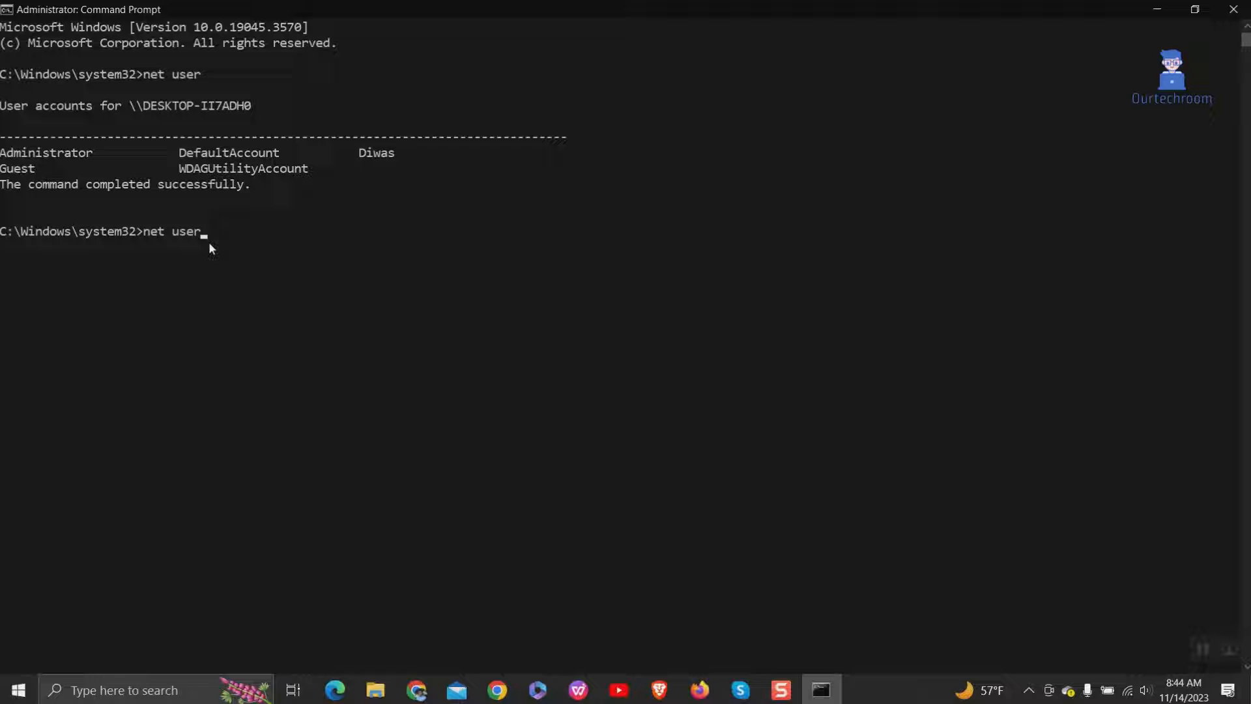
pyautogui.write('Administrat')
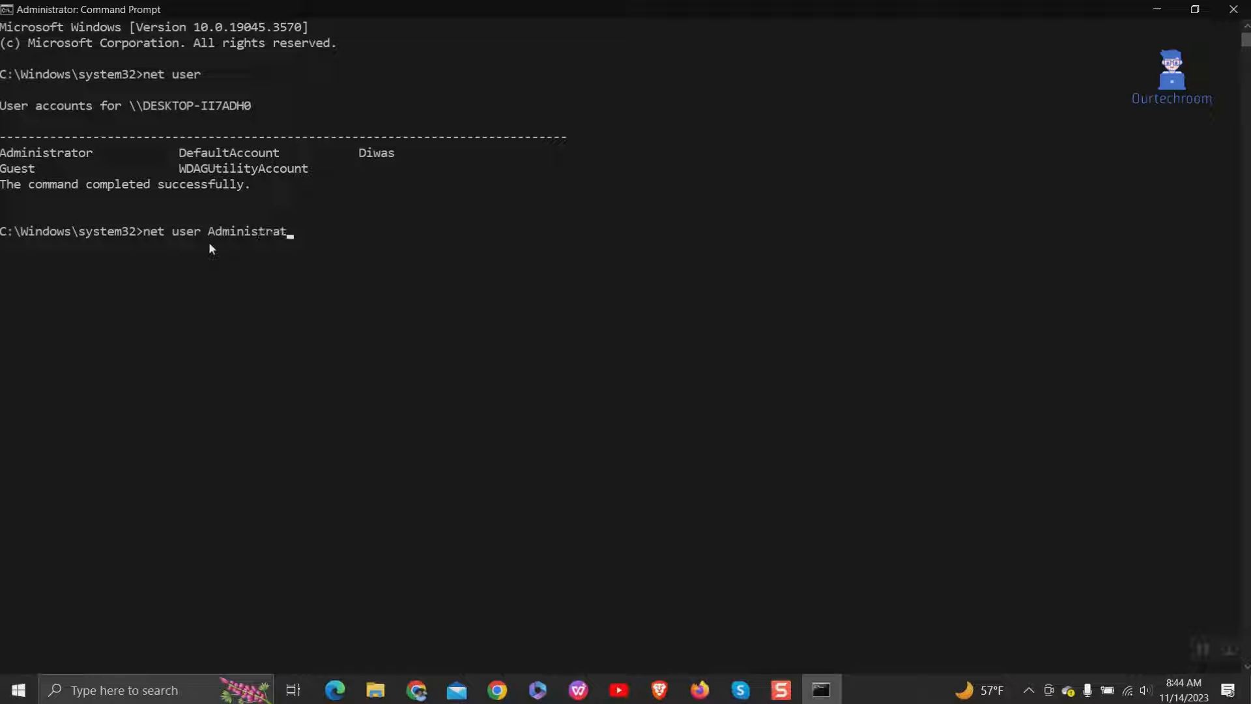
pyautogui.write('or /a')
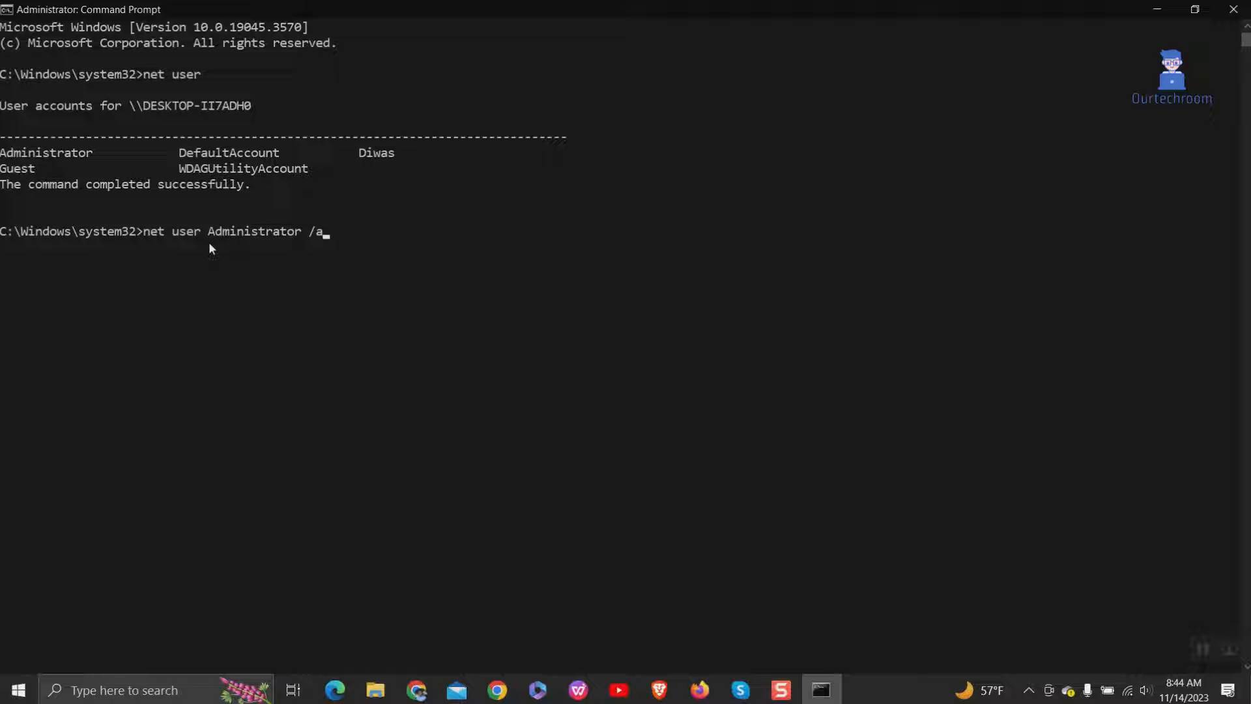
pyautogui.write('ctive:n')
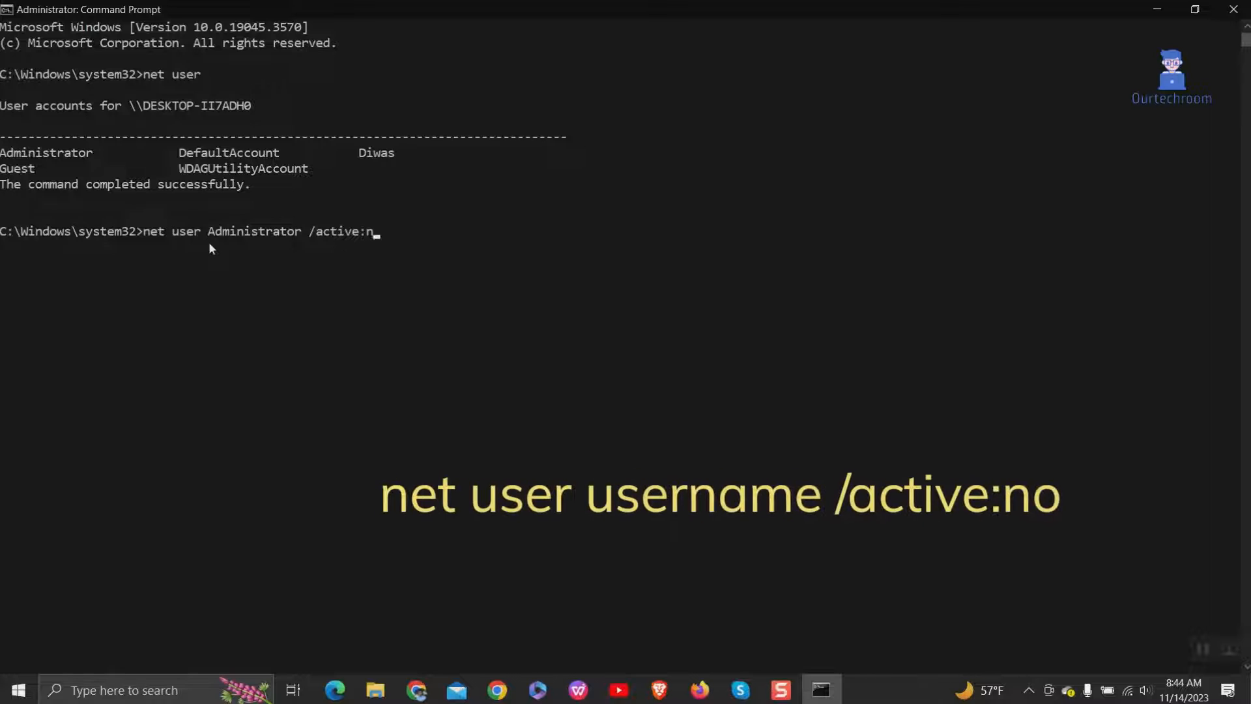
pyautogui.write('o')
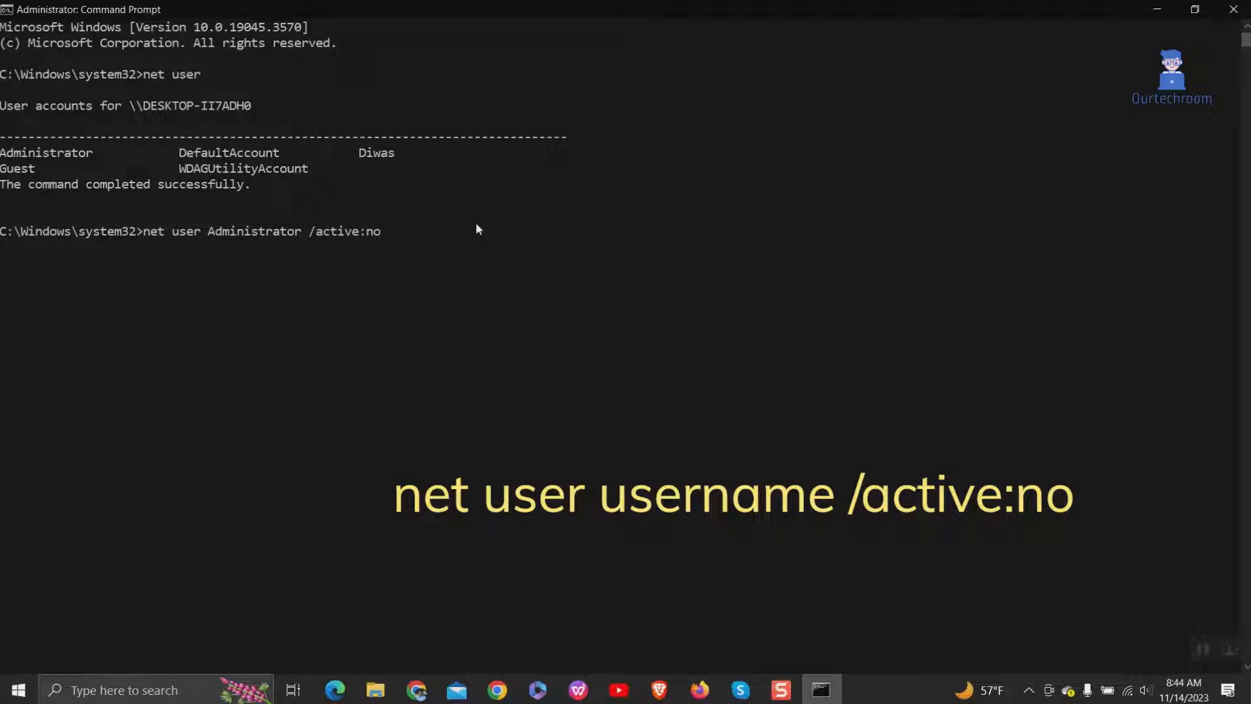
pyautogui.moveTo(391, 295)
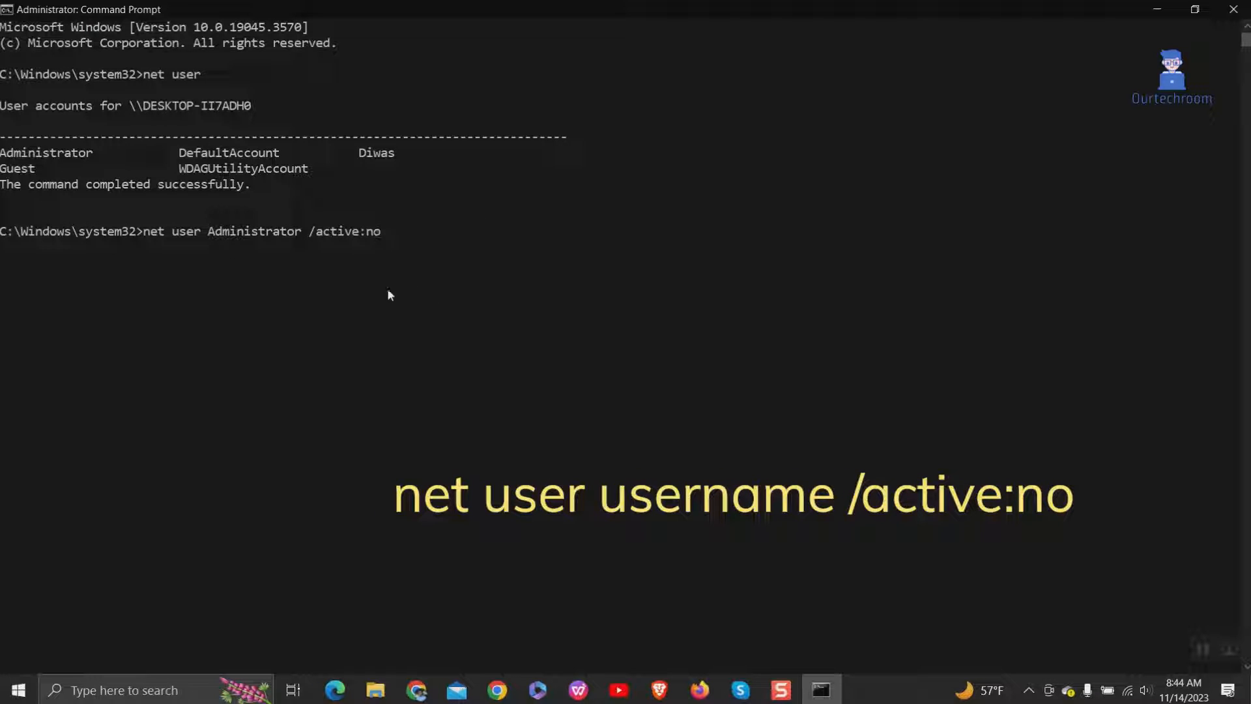
pyautogui.moveTo(464, 265)
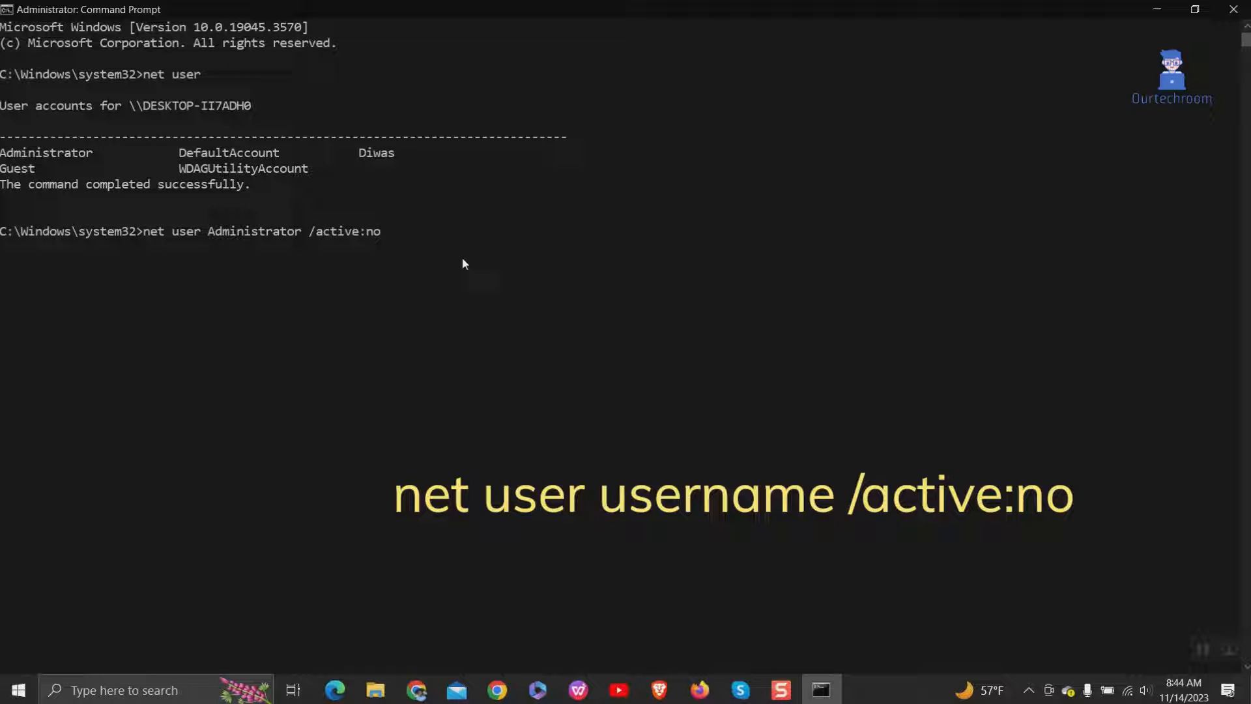
pyautogui.press('Enter')
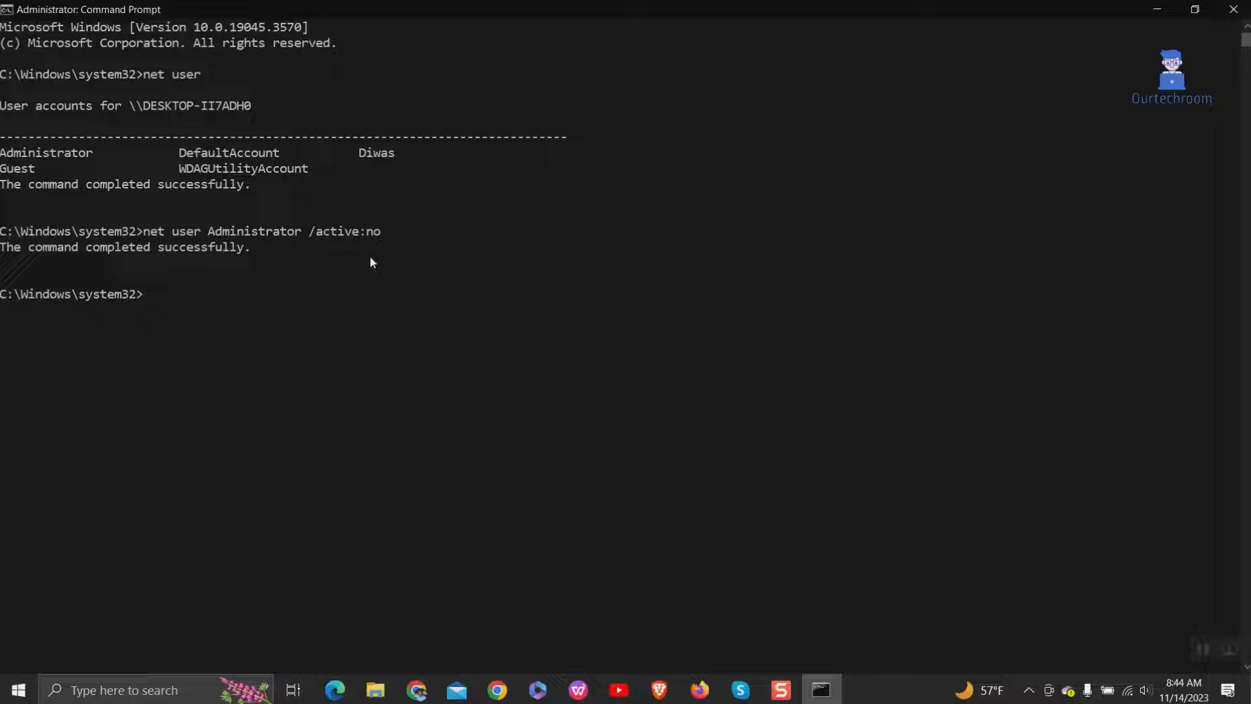
pyautogui.moveTo(377, 255)
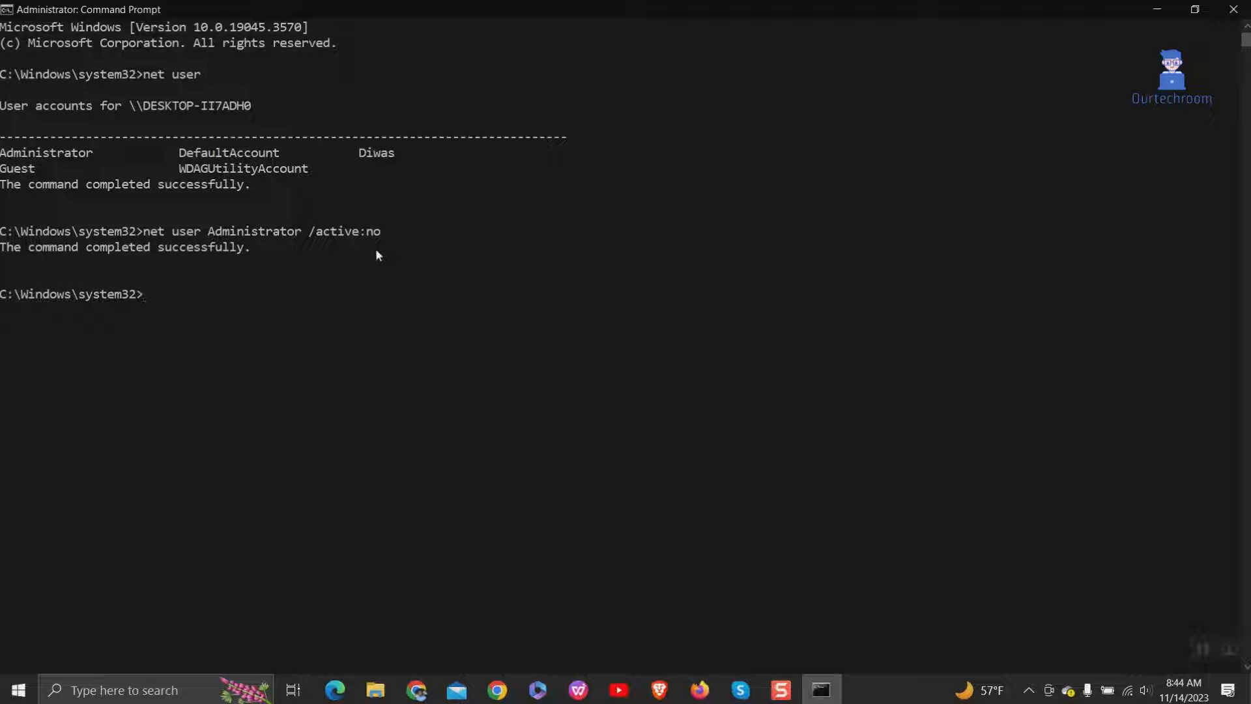
pyautogui.moveTo(173, 338)
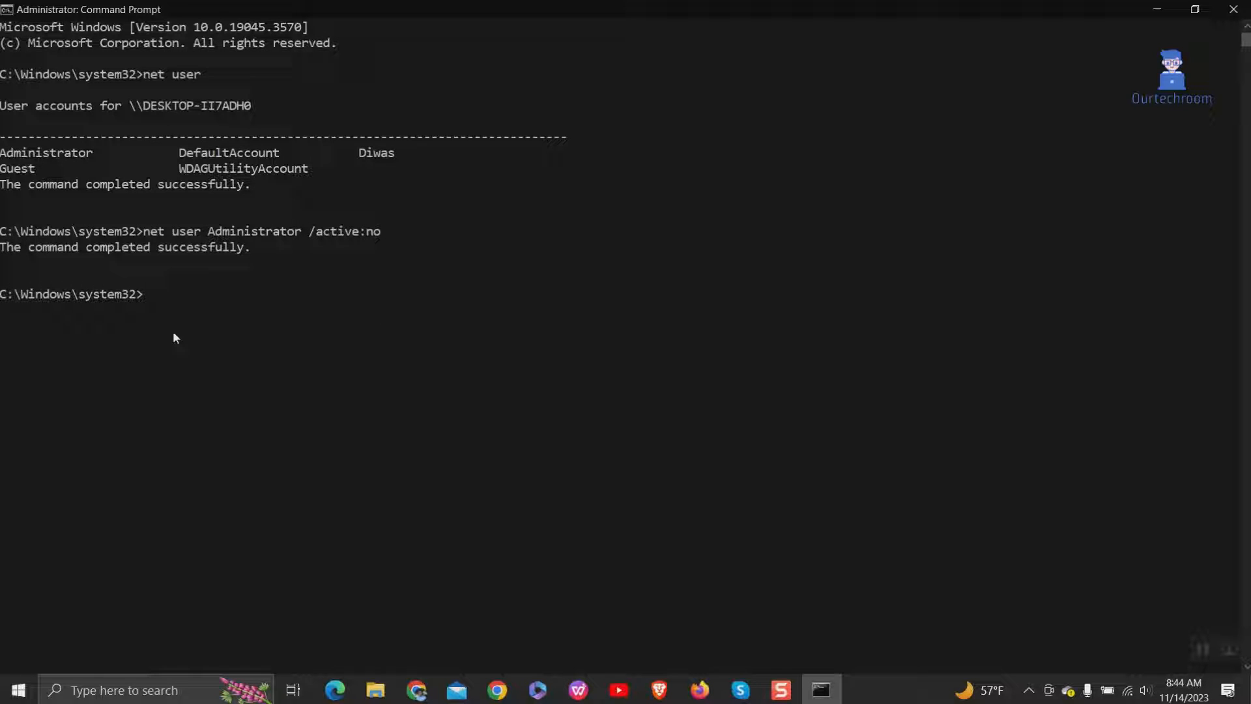
pyautogui.moveTo(247, 352)
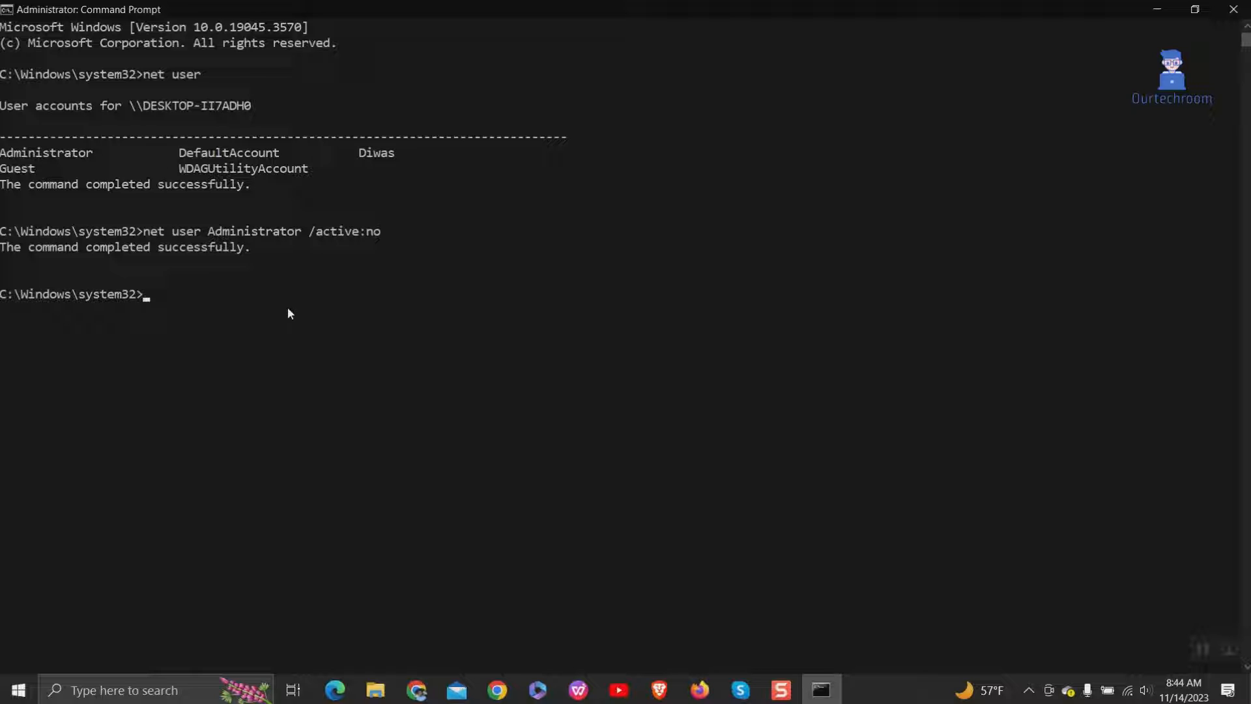
pyautogui.moveTo(1214, 23)
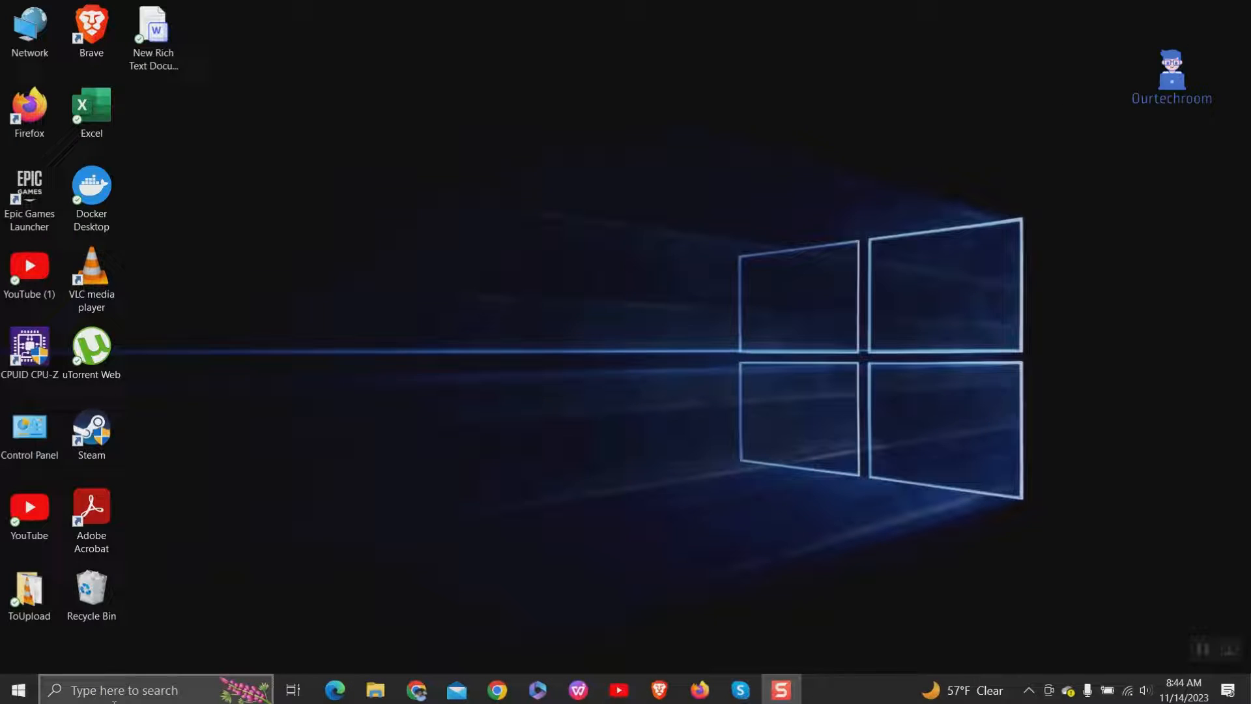
# Search for 'registry editor' and launch Registry Editor
pyautogui.click(131, 688)
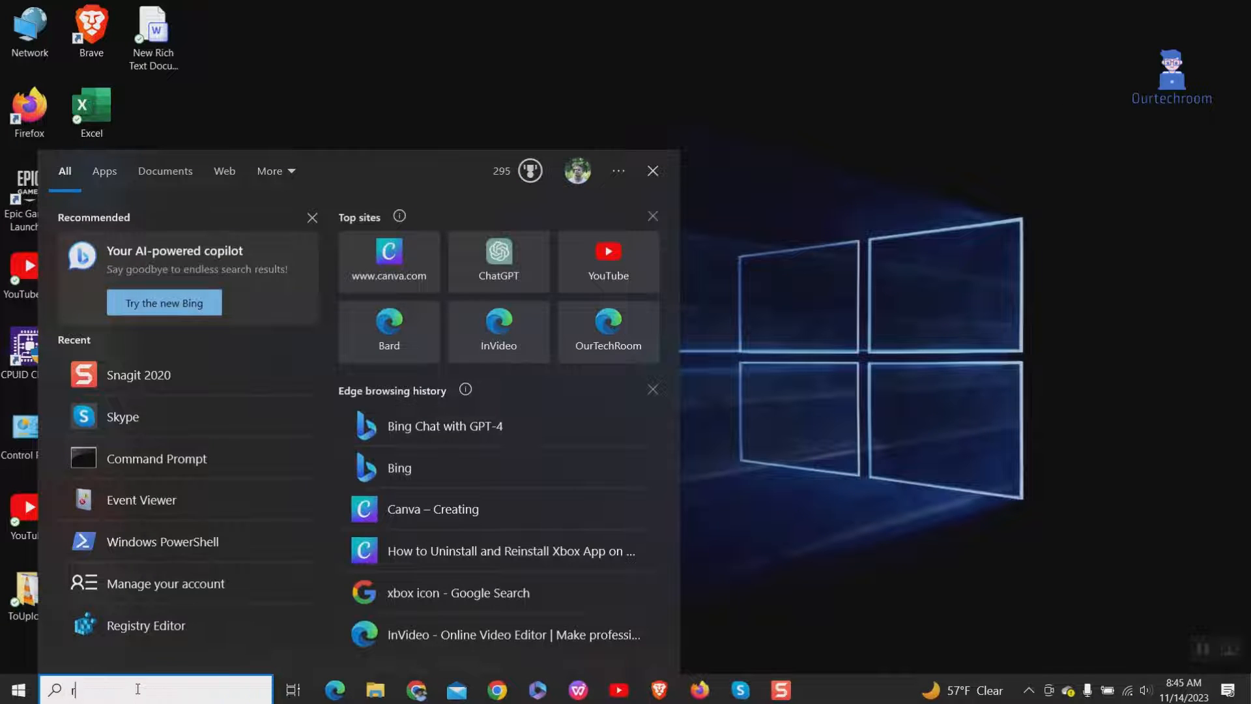
pyautogui.write('registry editor')
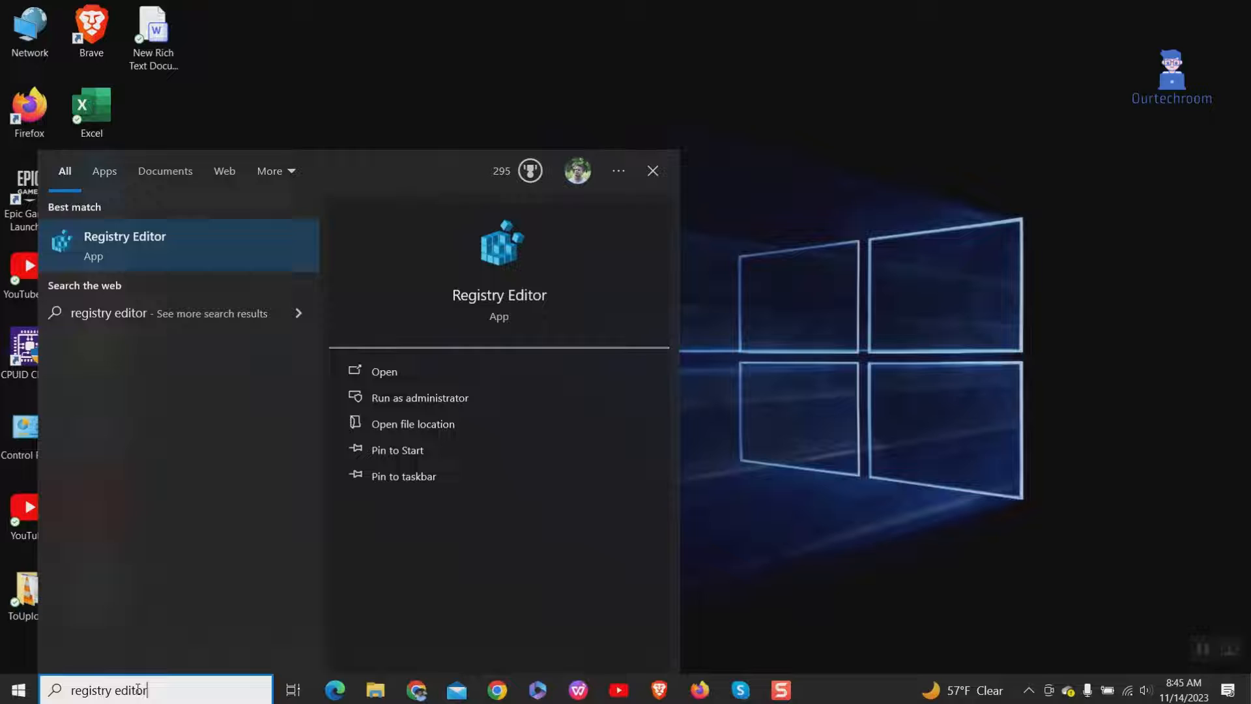
pyautogui.click(651, 170)
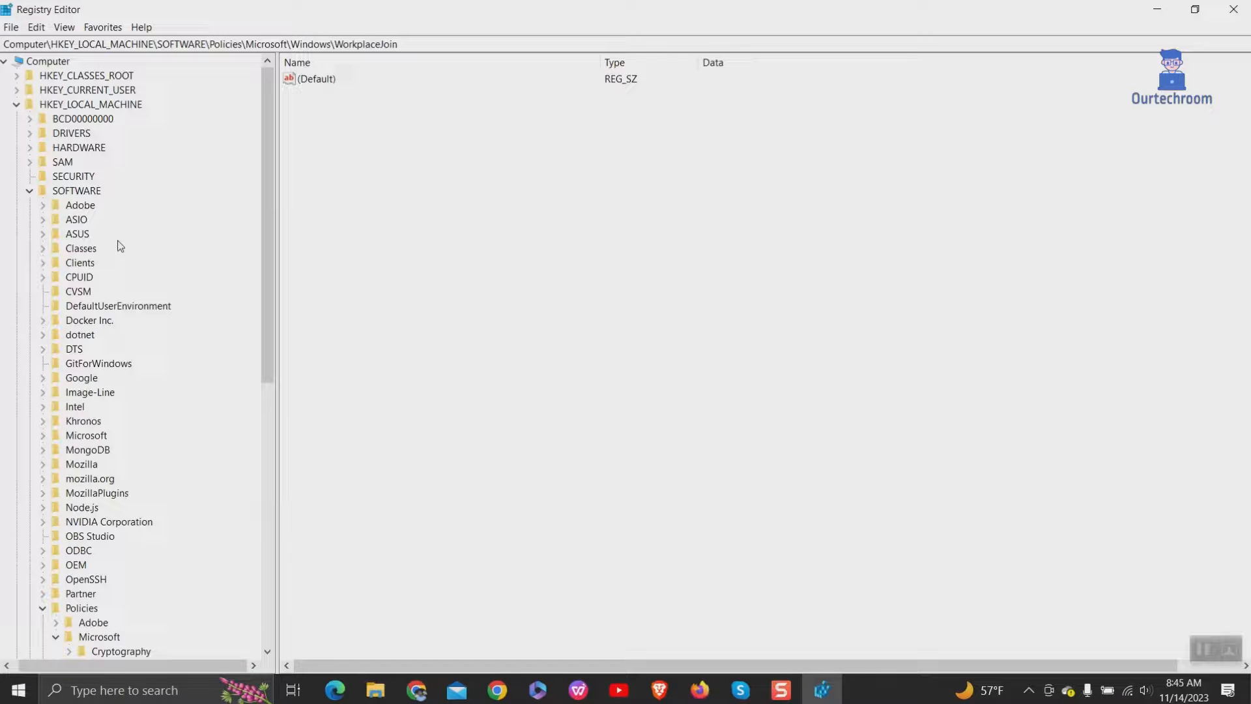
# Expand HKEY_LOCAL_MACHINE\SOFTWARE\Microsoft and locate Windows NT in the tree
pyautogui.click(28, 104)
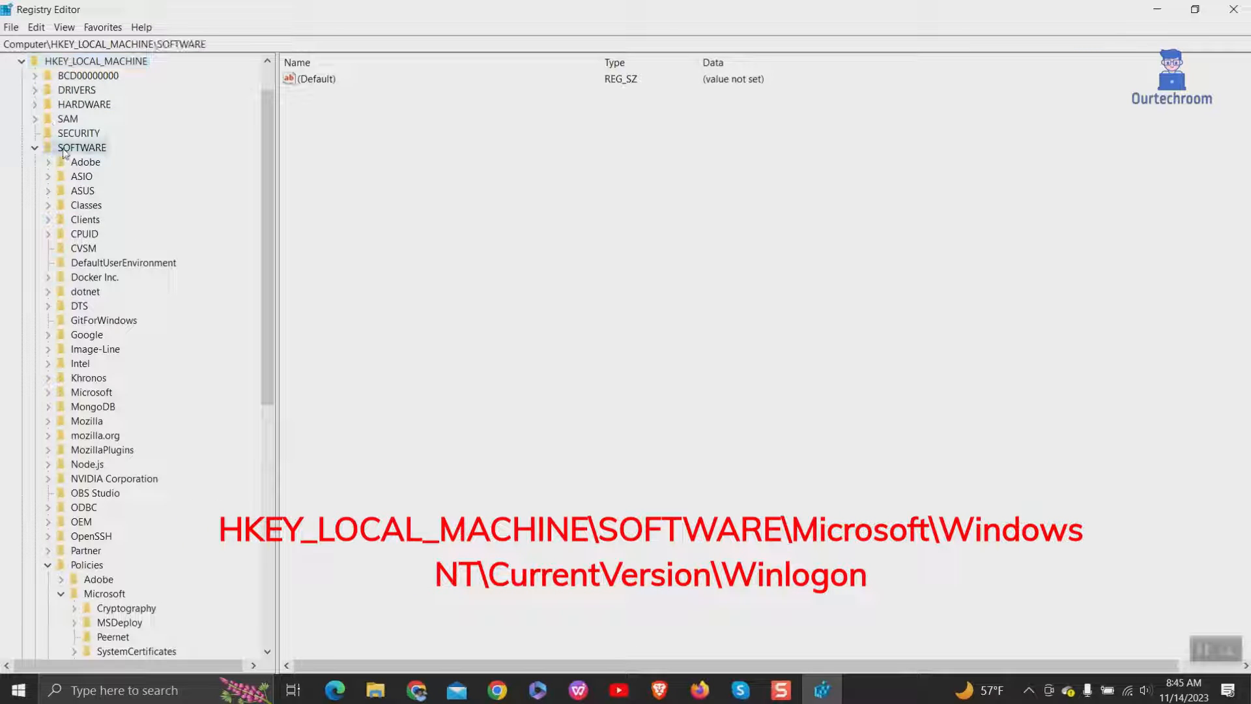
pyautogui.click(39, 148)
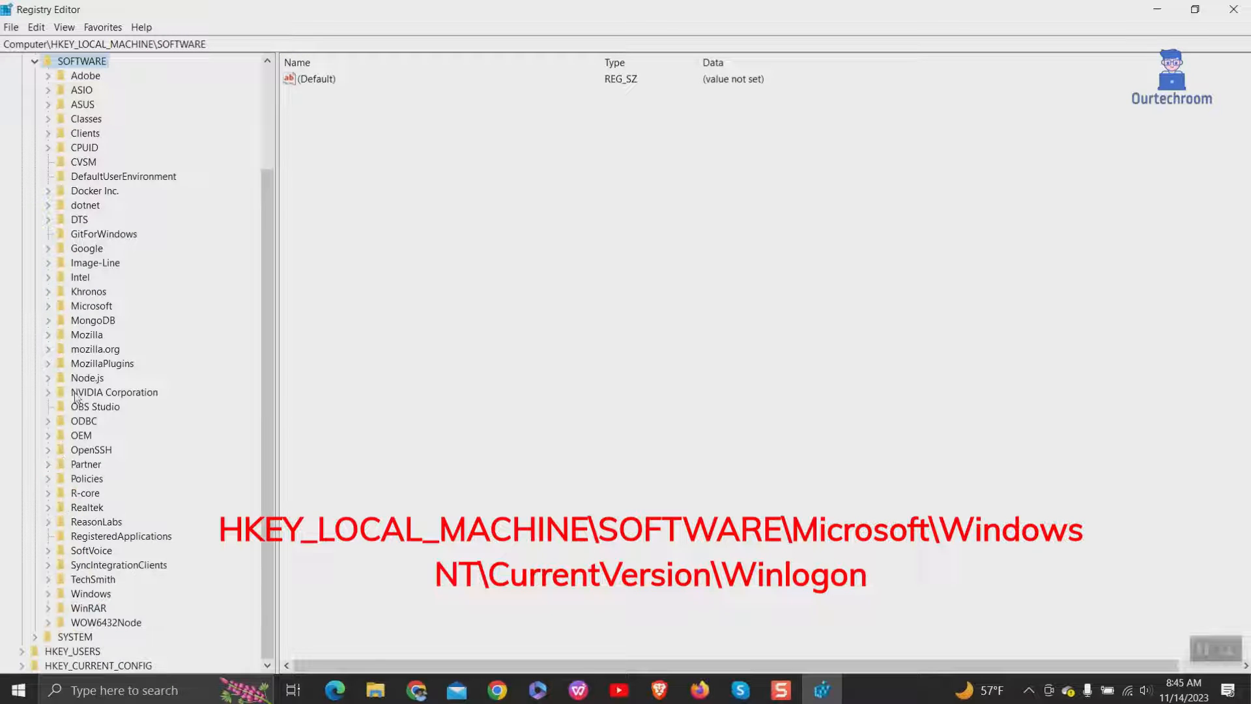
pyautogui.moveTo(89, 378)
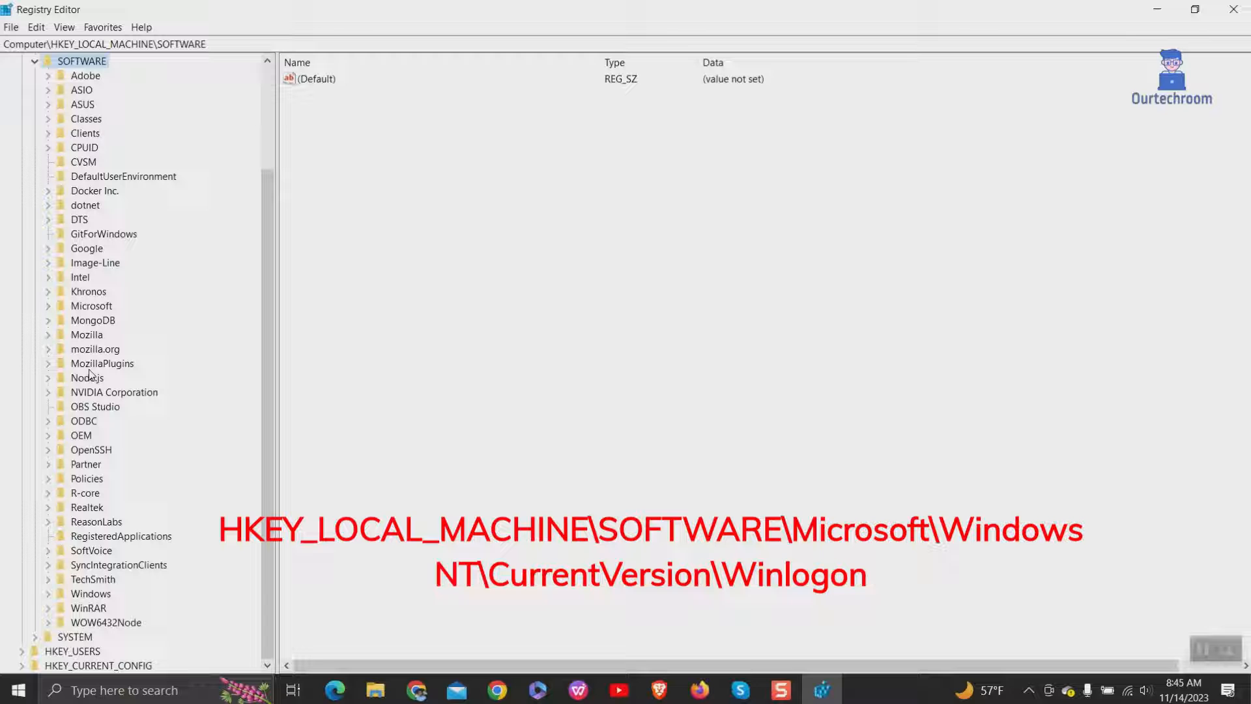
pyautogui.moveTo(51, 310)
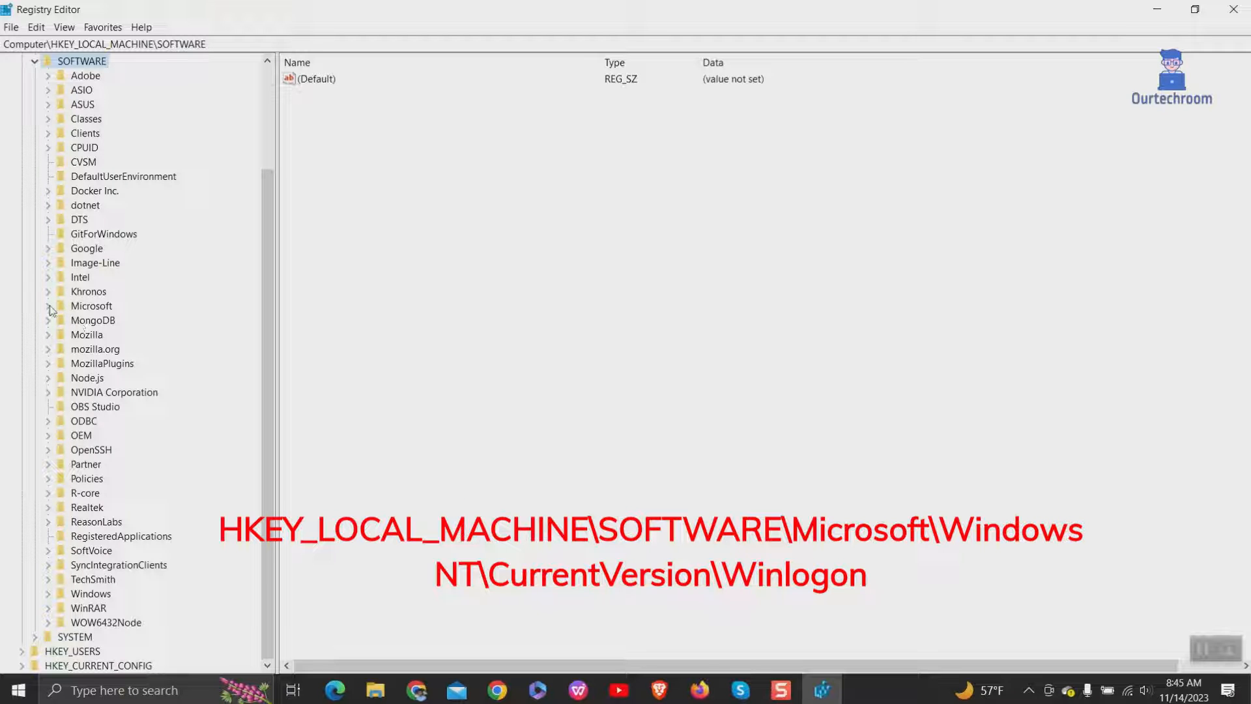
pyautogui.click(50, 305)
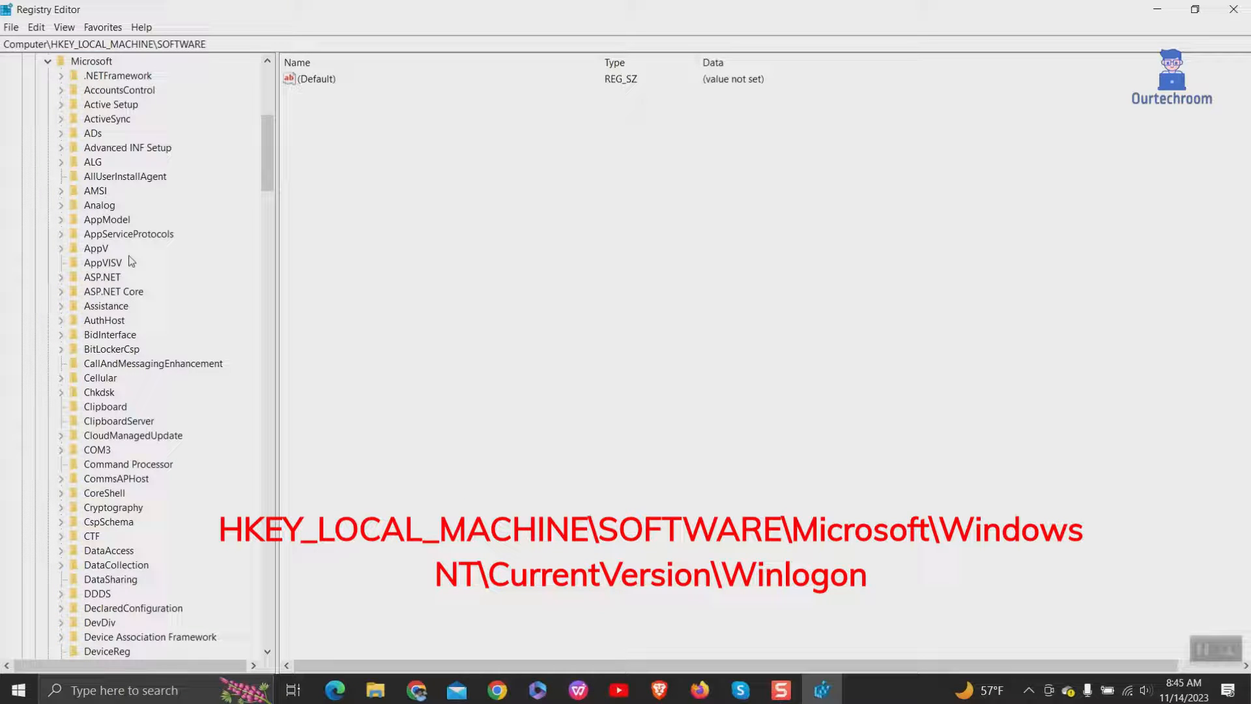
pyautogui.scroll(-3)
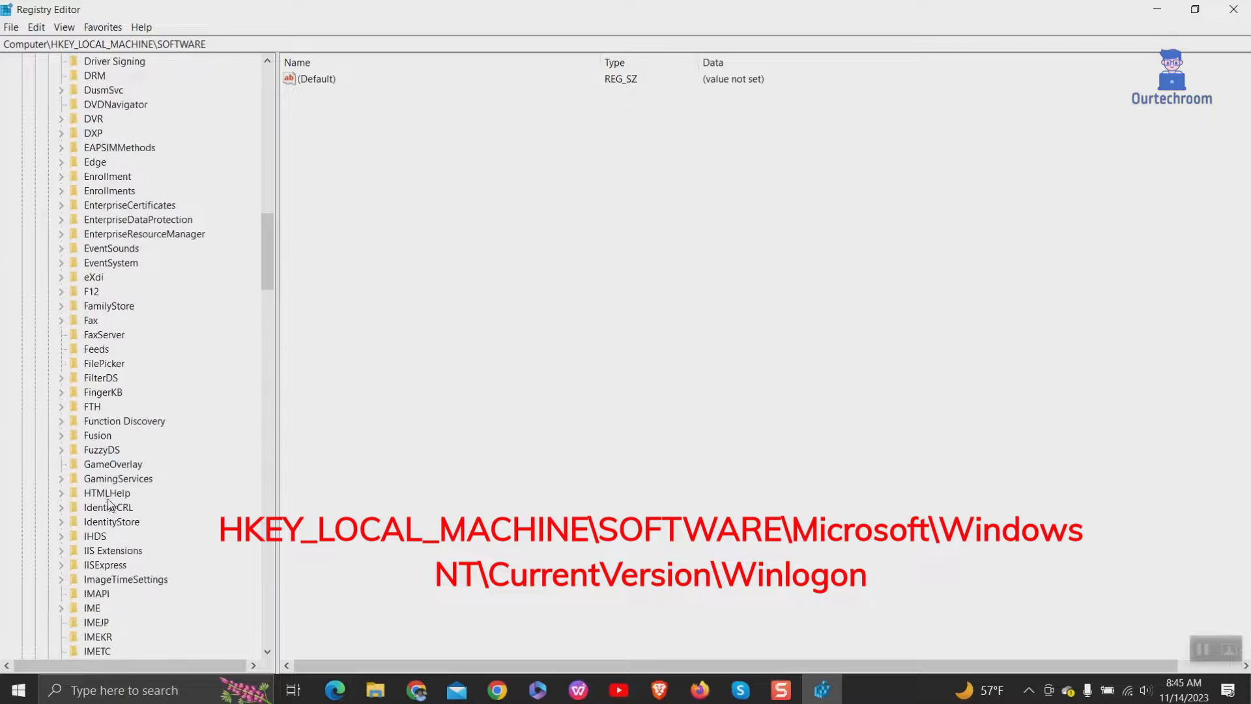
pyautogui.scroll(-3)
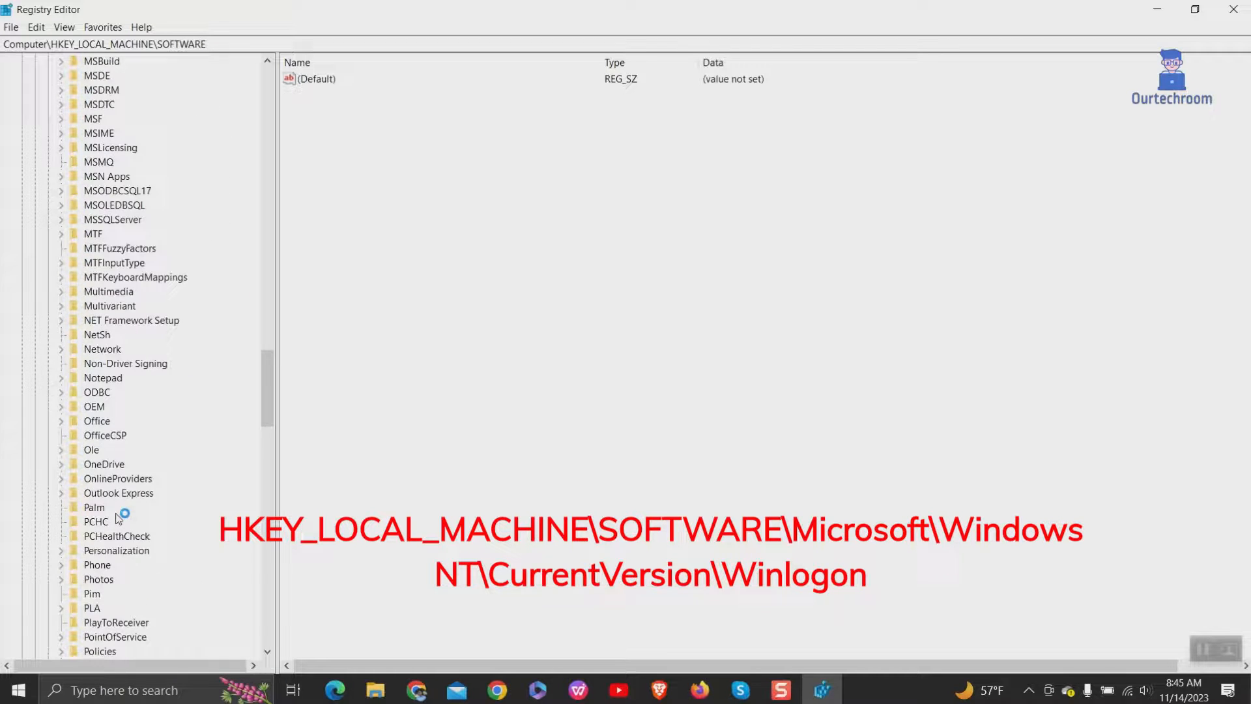
pyautogui.scroll(-3)
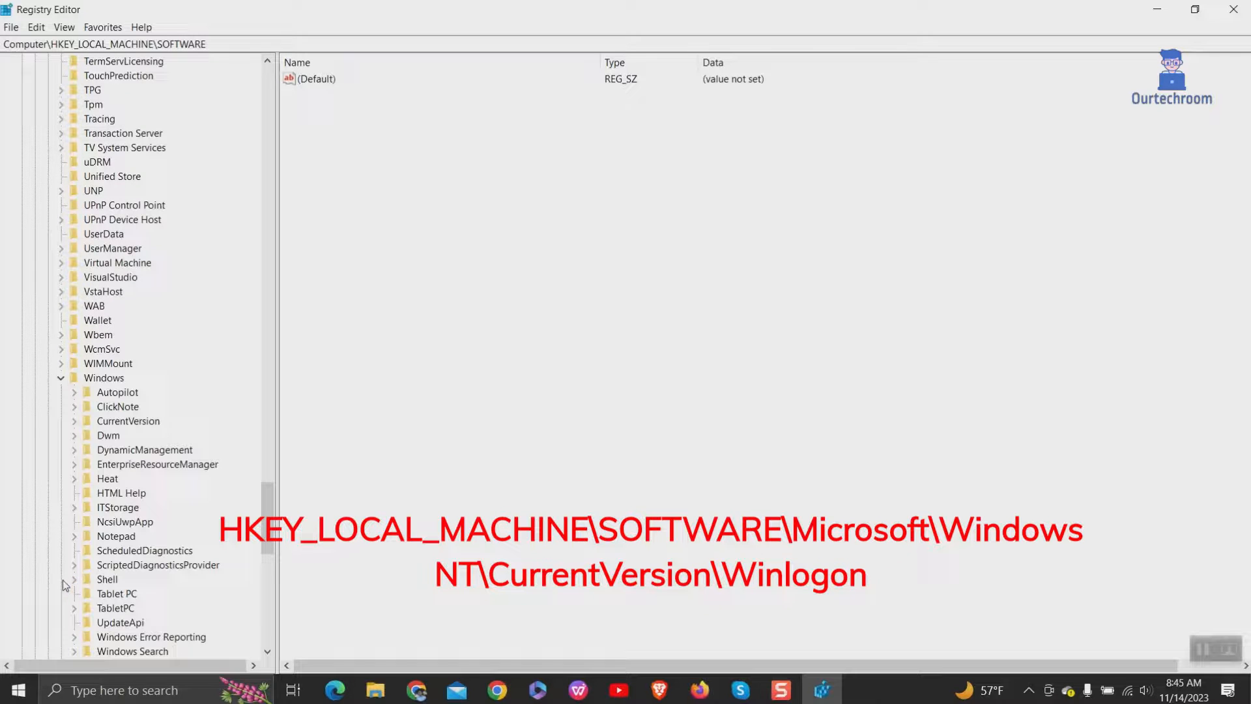
pyautogui.scroll(-3)
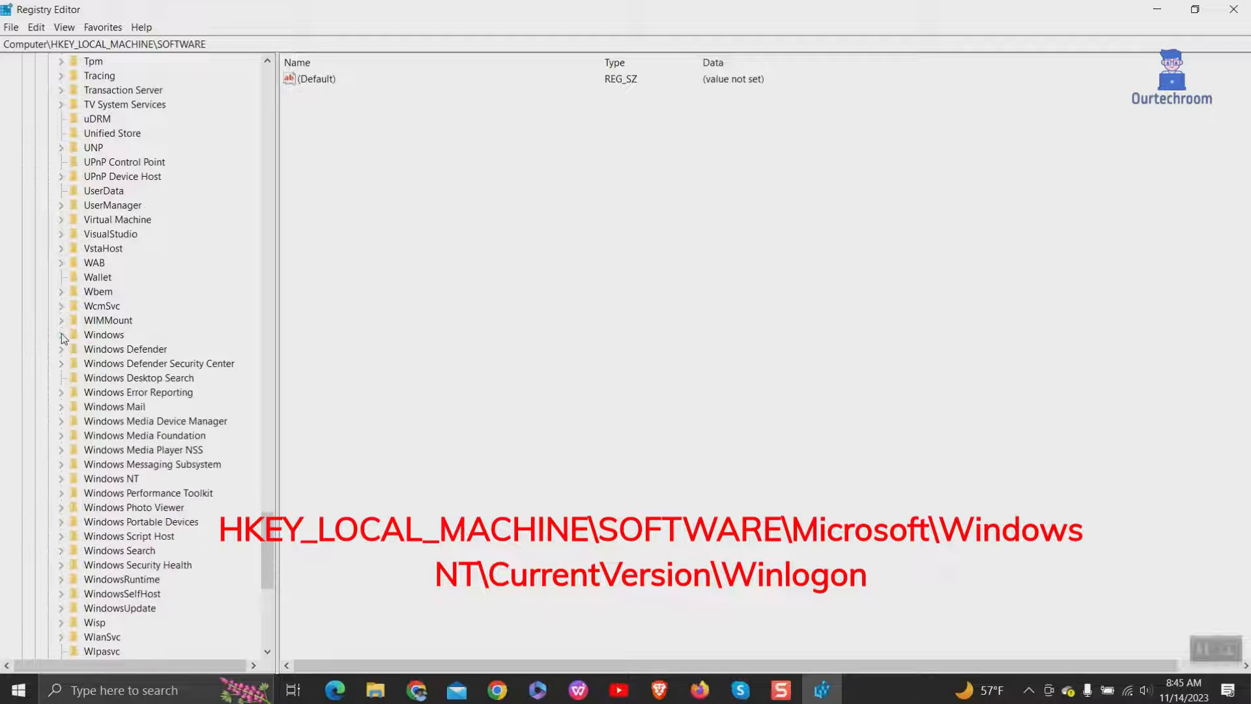
# Expand Windows NT\CurrentVersion and select the Winlogon key to show its values
pyautogui.click(60, 479)
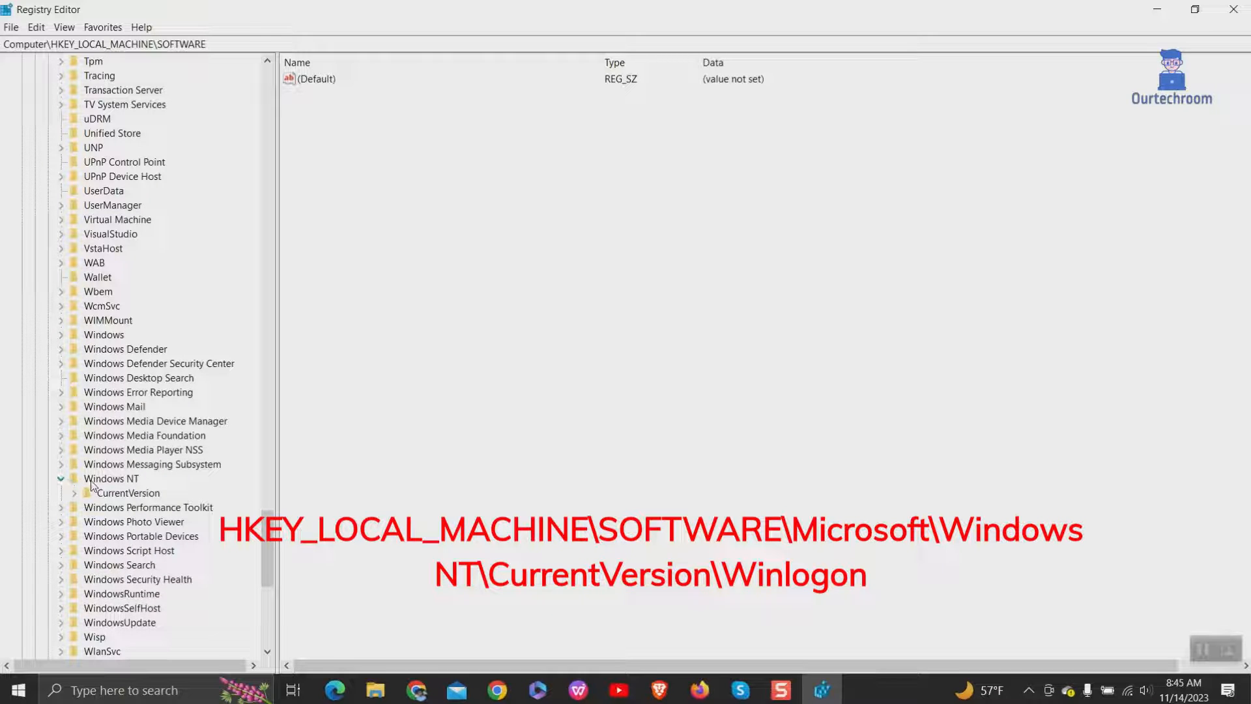
pyautogui.click(127, 493)
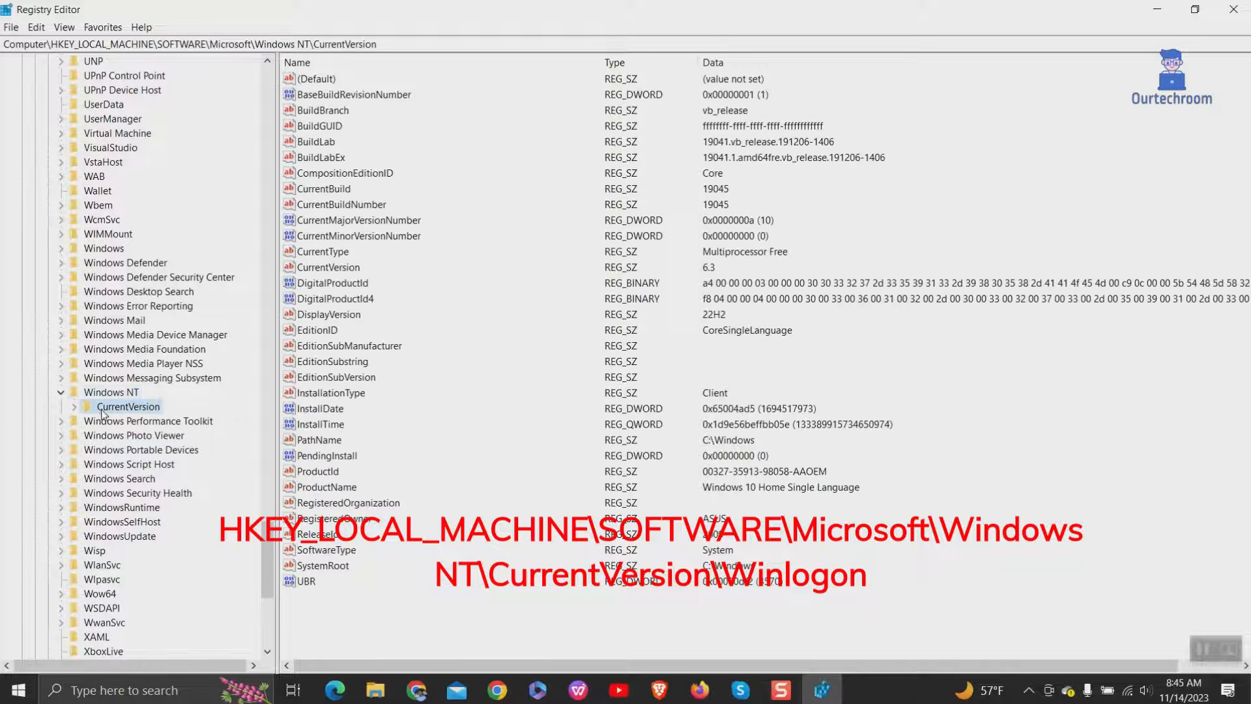
pyautogui.click(75, 407)
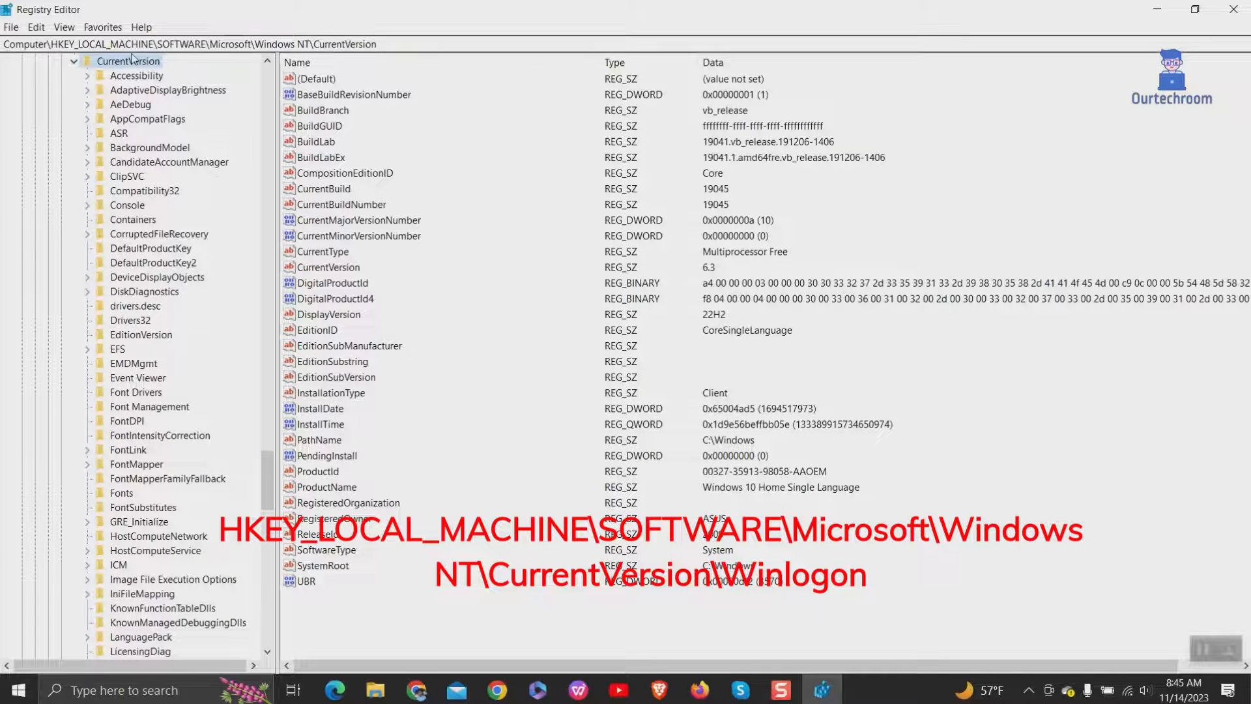
pyautogui.click(131, 450)
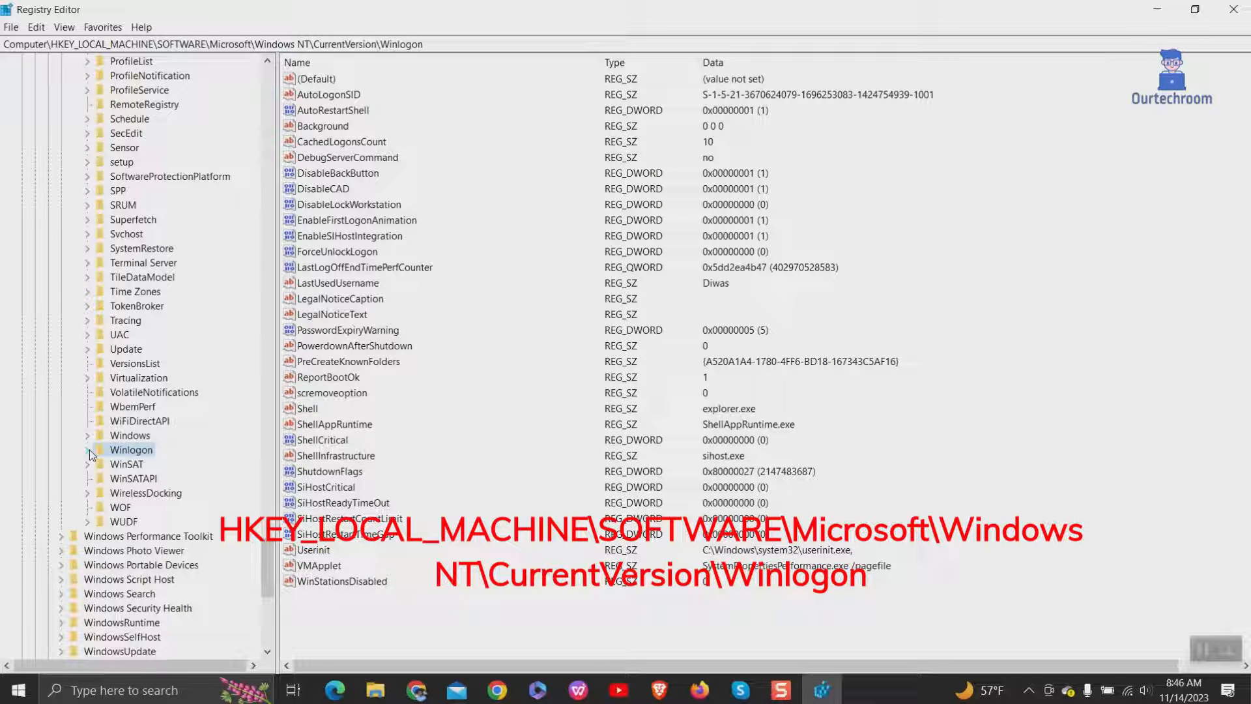
# Add a new subkey named SpecialAccounts under Winlogon
pyautogui.click(86, 449)
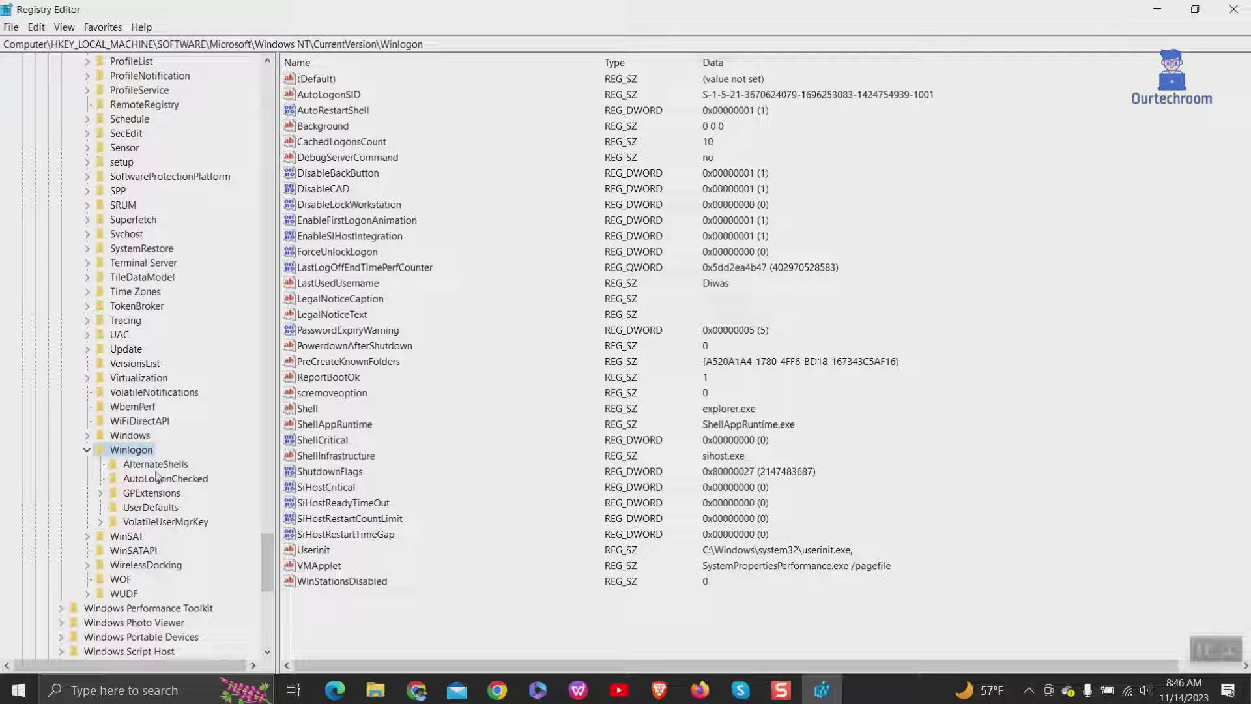
pyautogui.rightClick(130, 450)
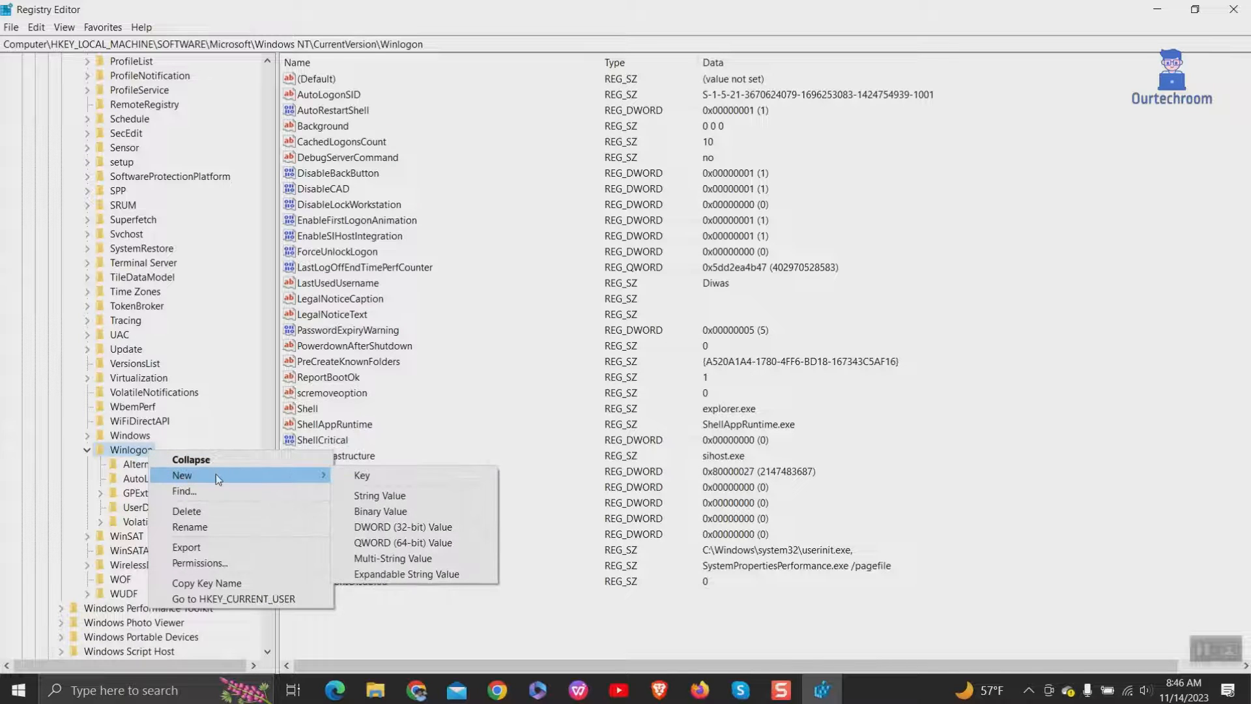
pyautogui.click(362, 476)
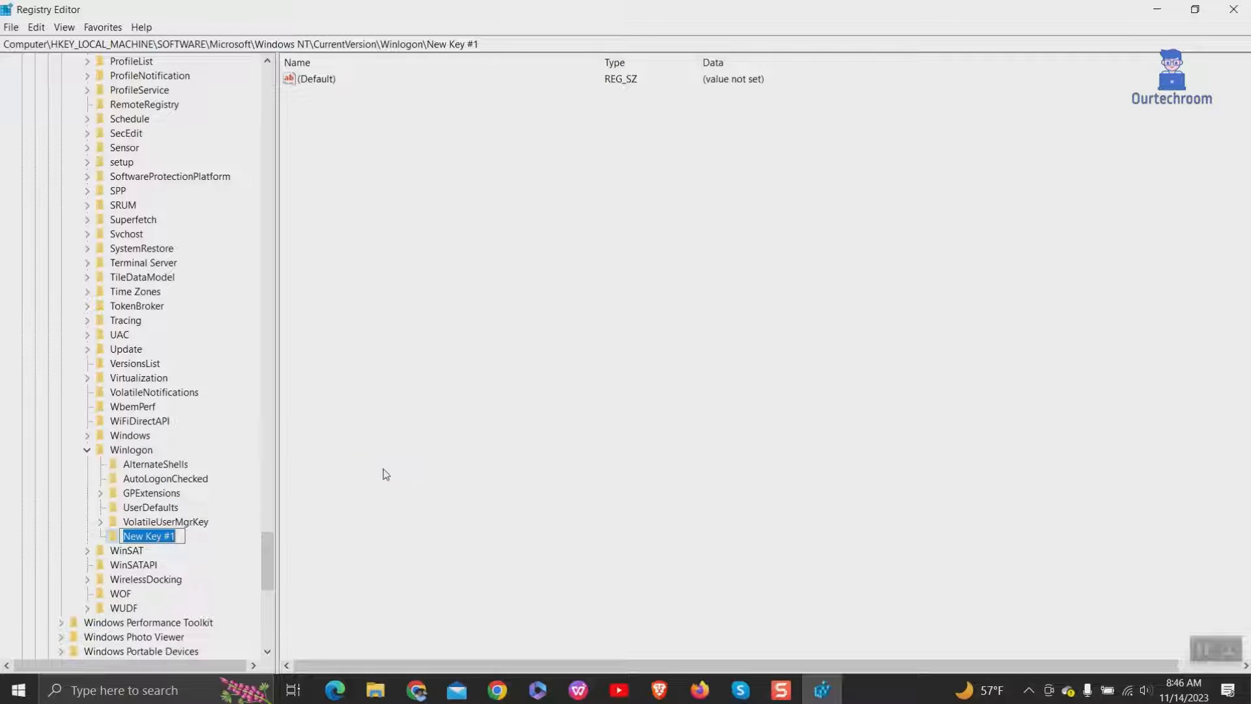
pyautogui.write('SpecialAccounts')
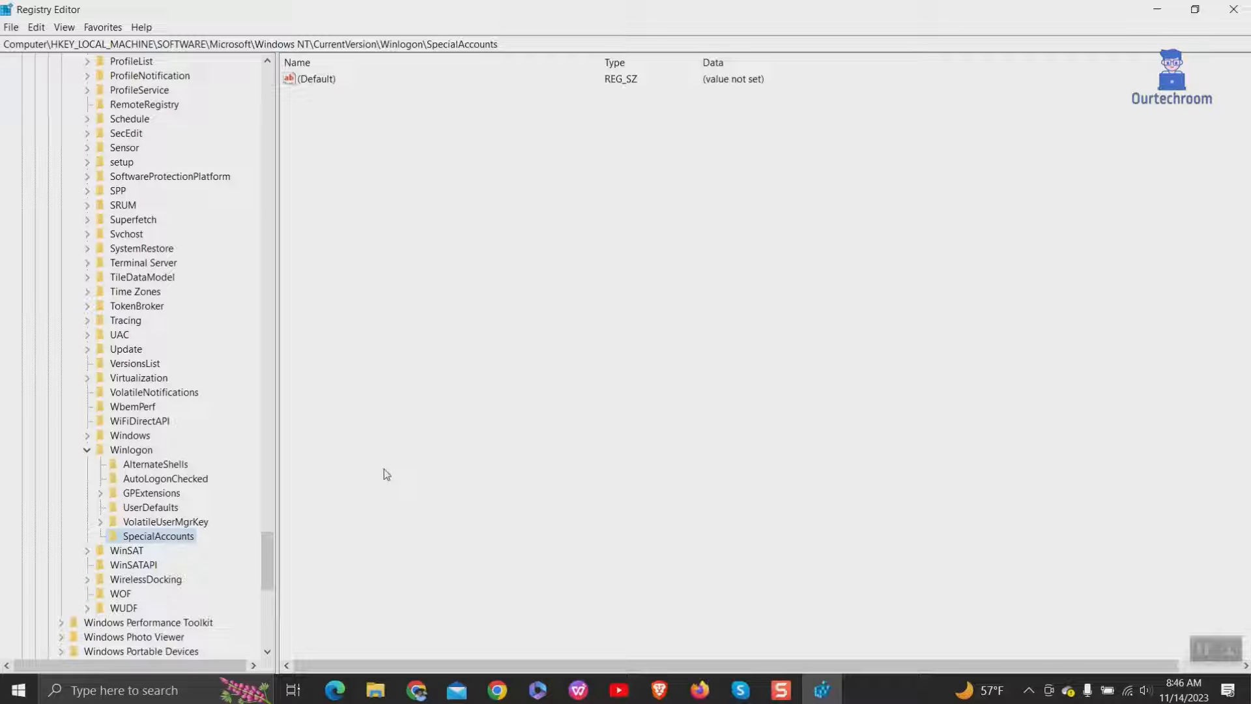
pyautogui.moveTo(227, 532)
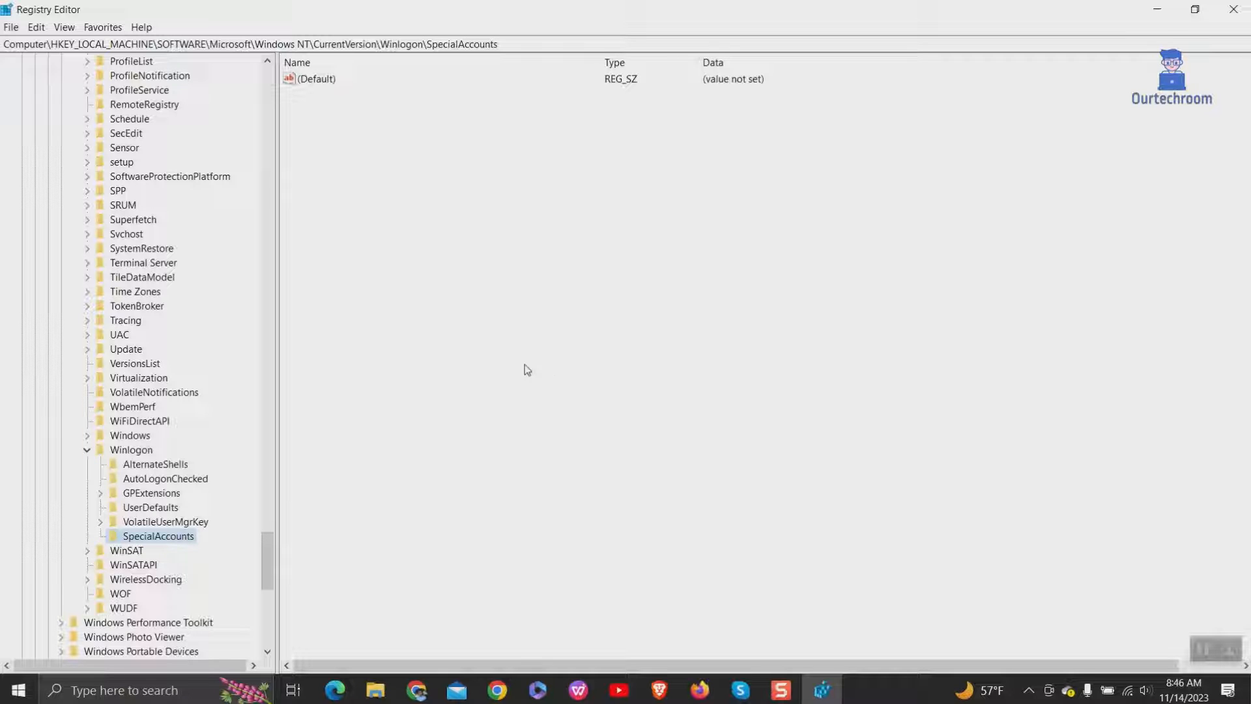
# Add a new subkey named UserList under SpecialAccounts
pyautogui.rightClick(157, 536)
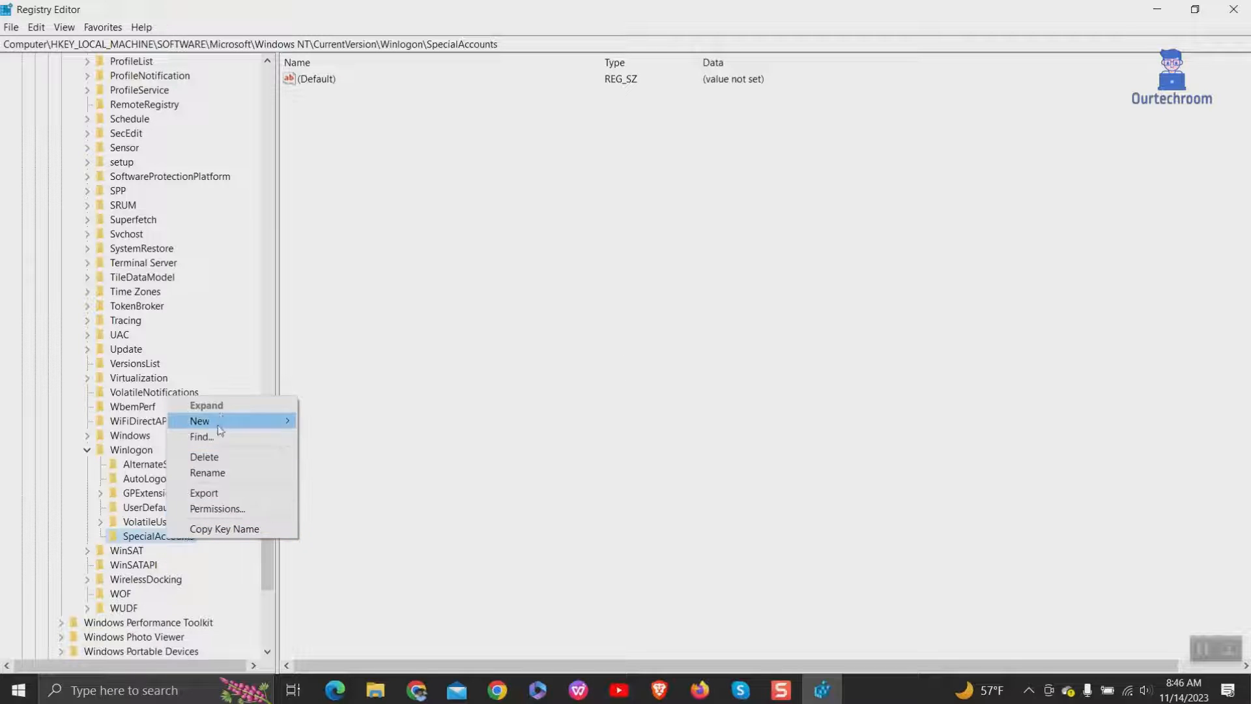
pyautogui.moveTo(219, 422)
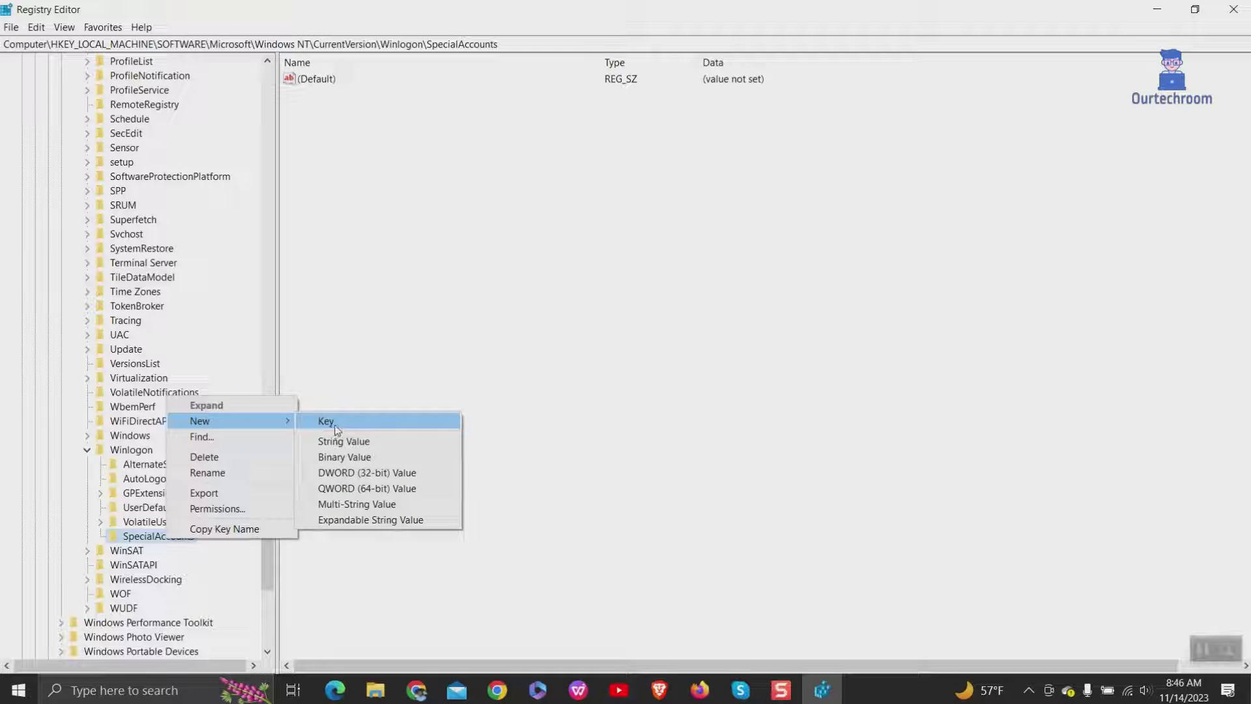
pyautogui.click(326, 421)
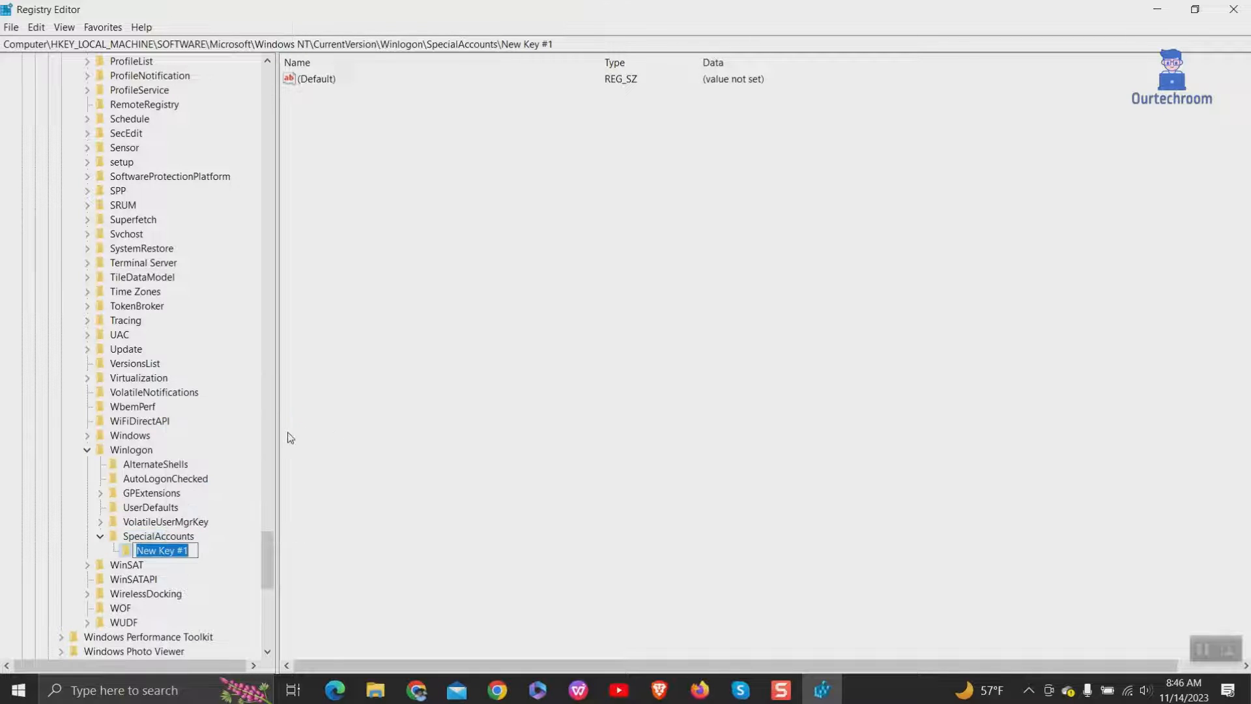
pyautogui.write('Us')
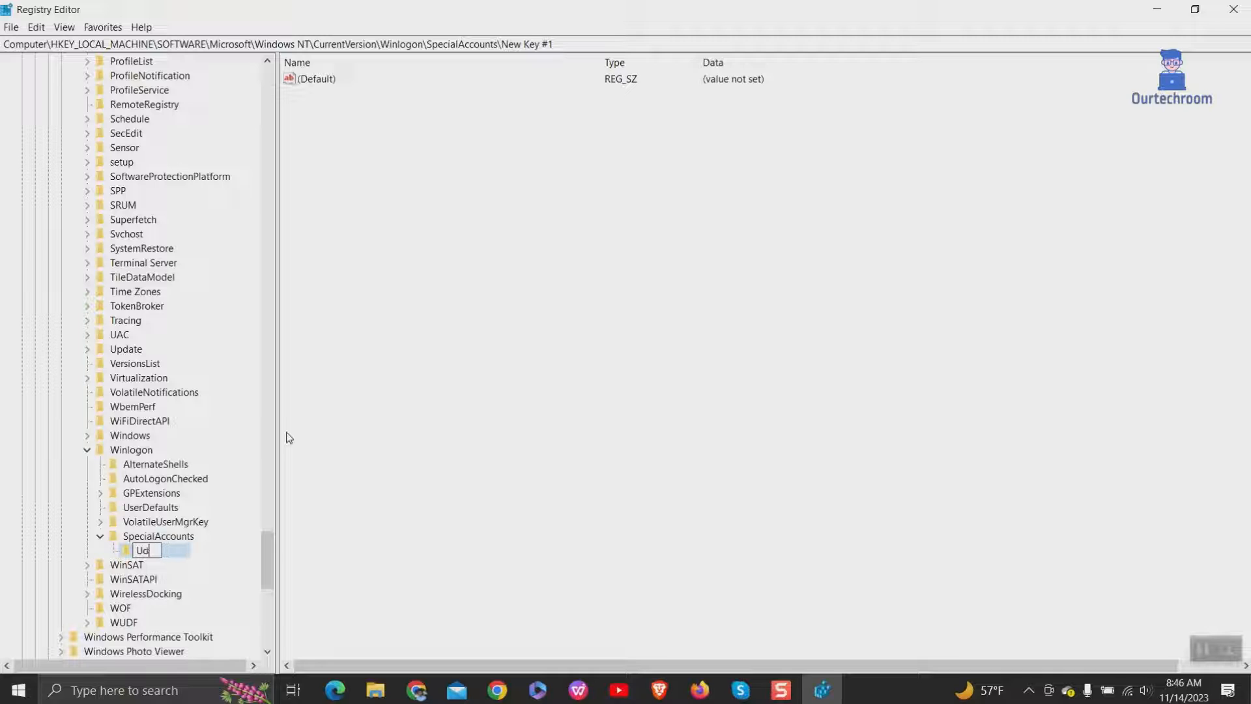
pyautogui.write('serList')
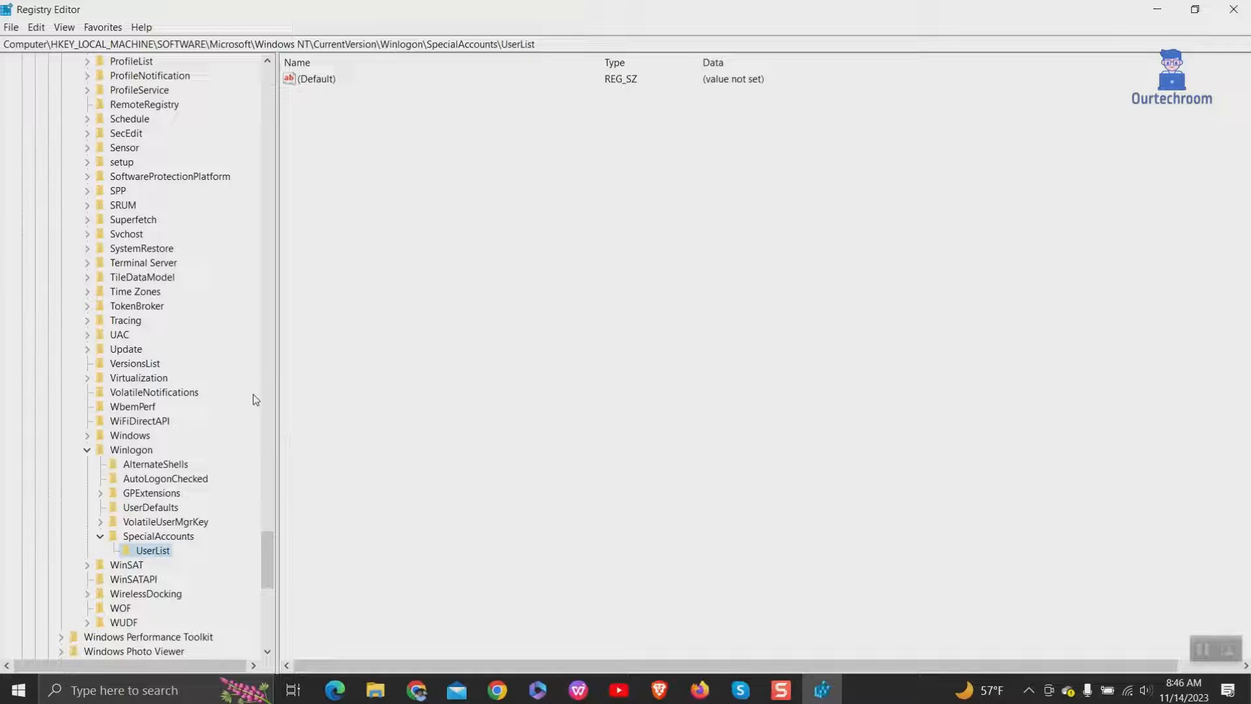
pyautogui.click(316, 78)
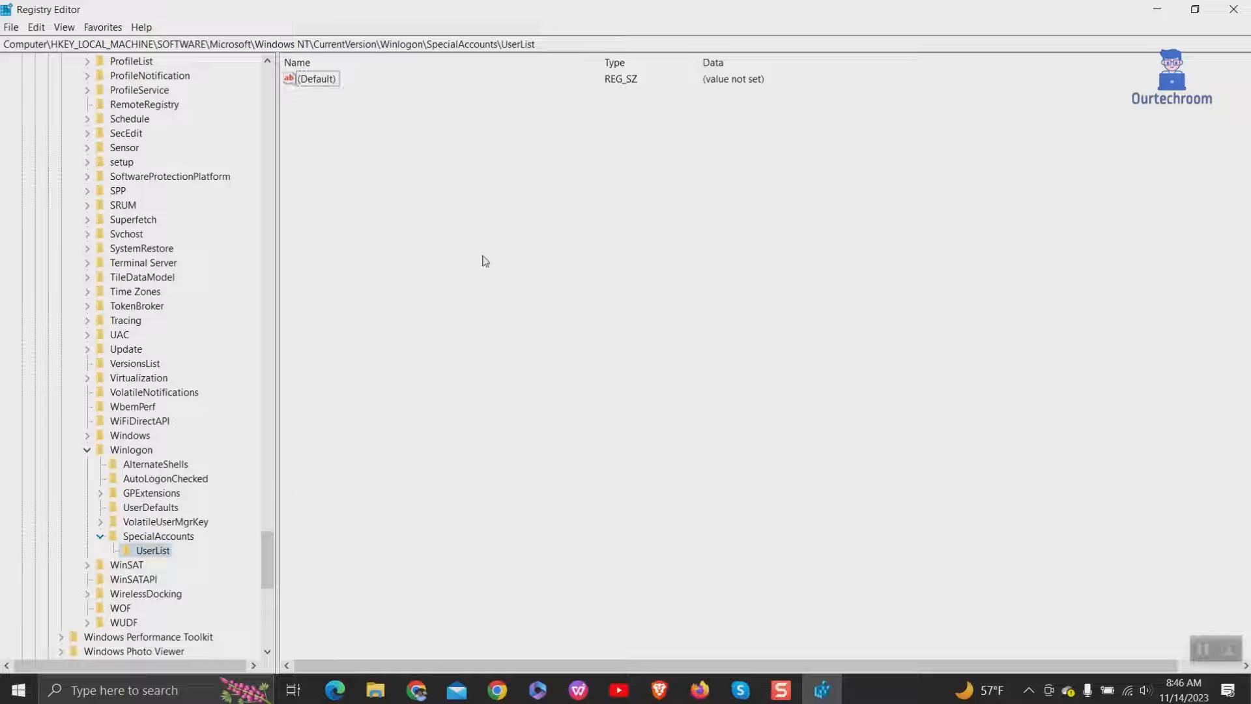
# Create a DWORD (32-bit) value named Administrator in UserList and confirm its data as 0
pyautogui.rightClick(485, 261)
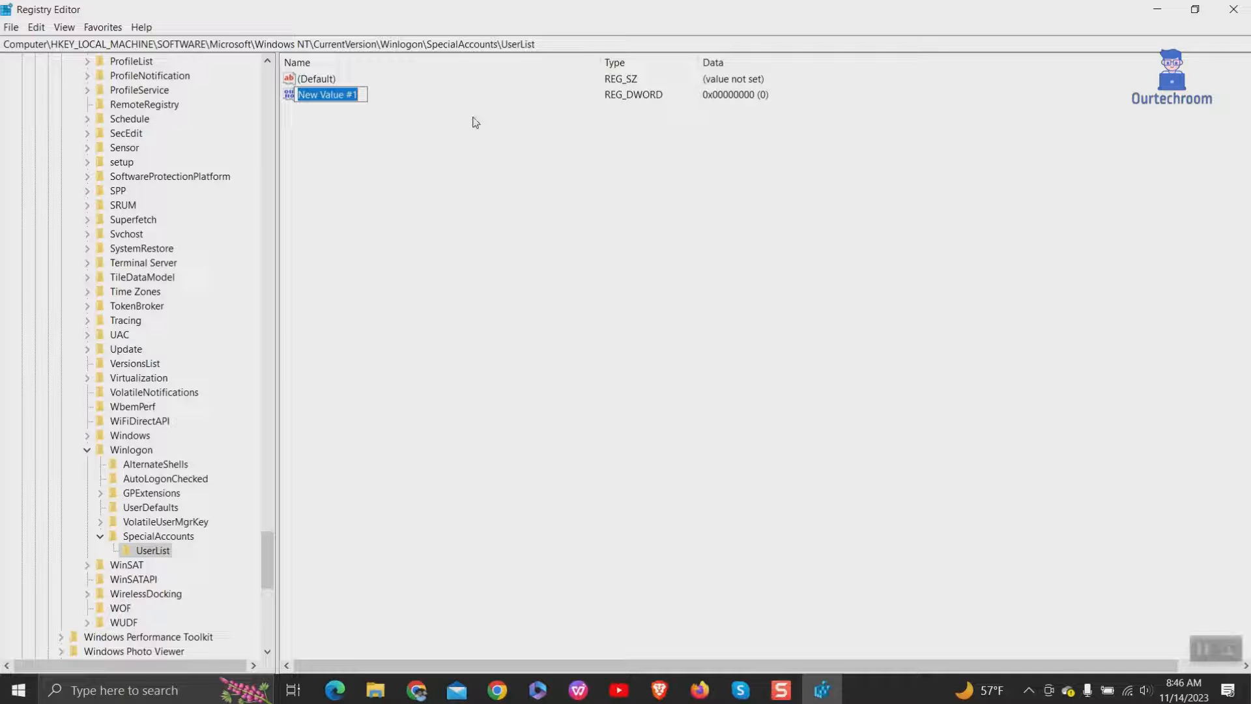
pyautogui.write('Admin')
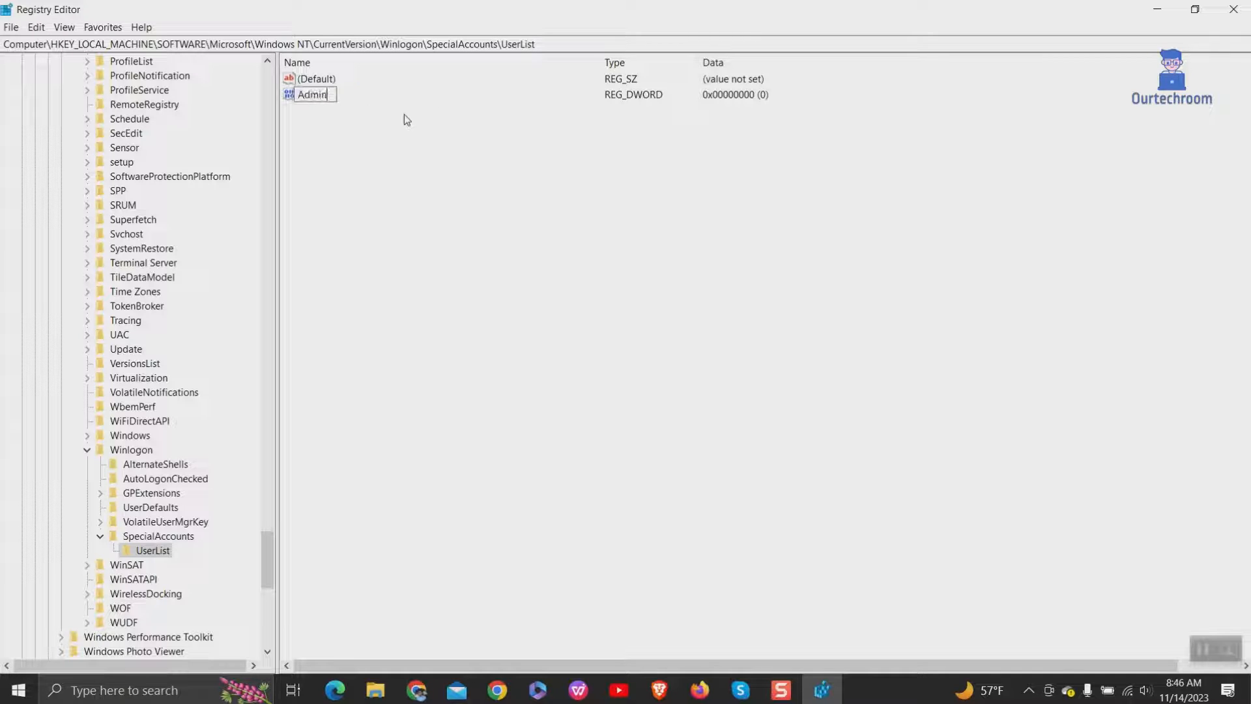
pyautogui.write('istrator')
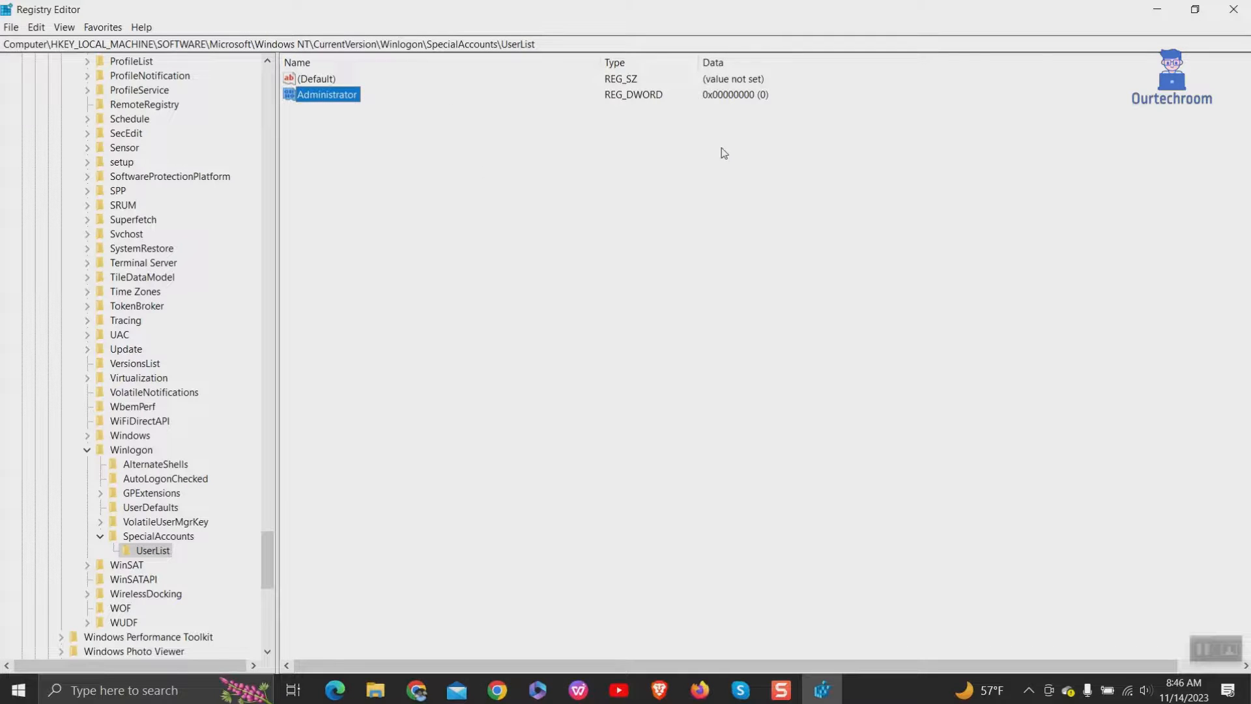
pyautogui.doubleClick(327, 94)
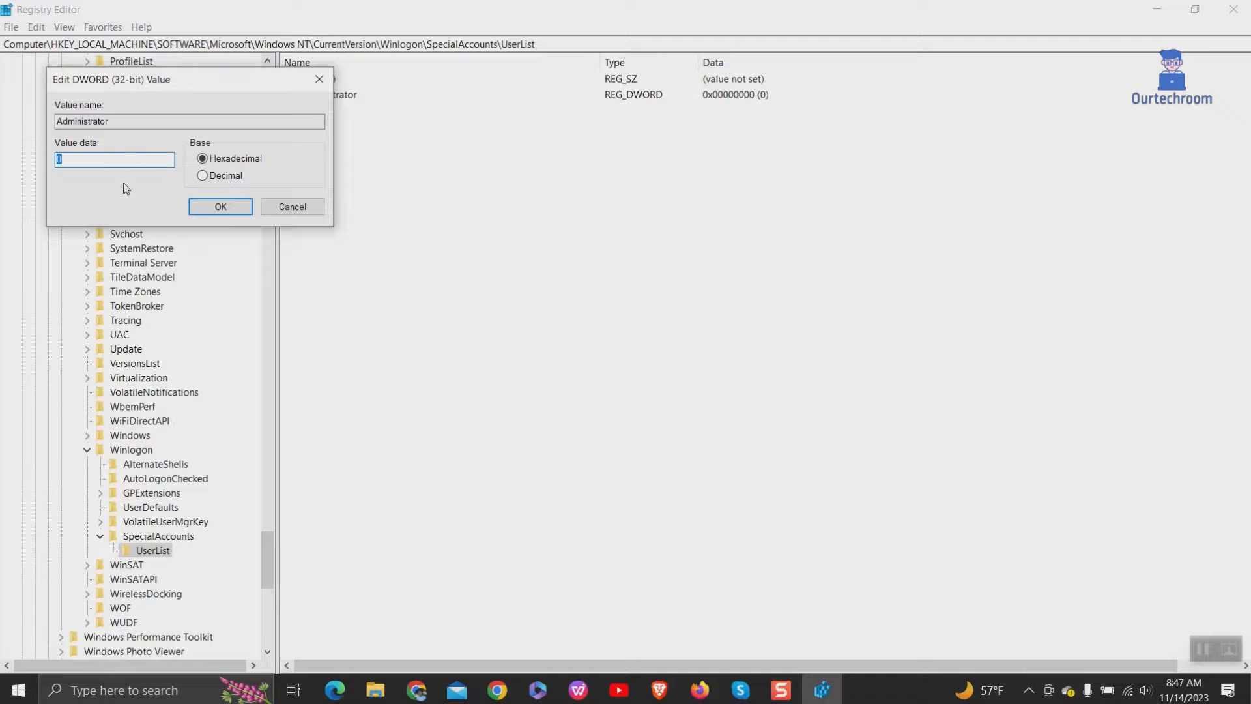
pyautogui.click(220, 206)
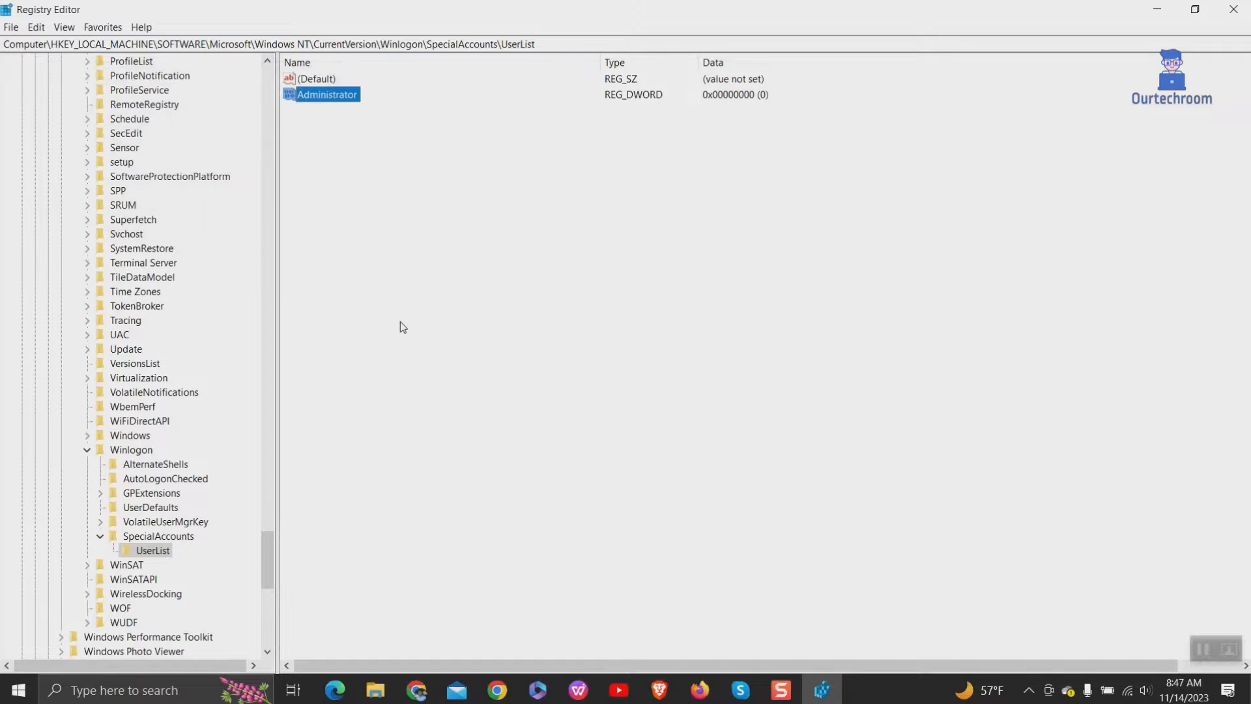
pyautogui.moveTo(518, 339)
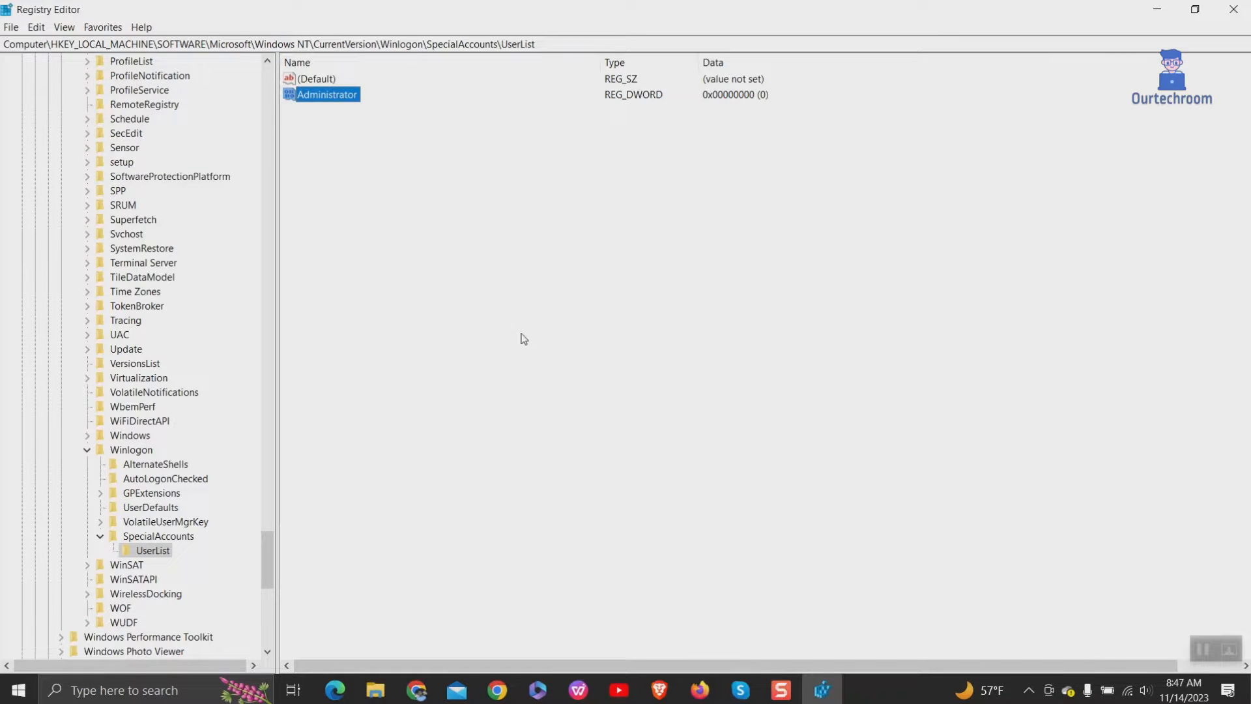